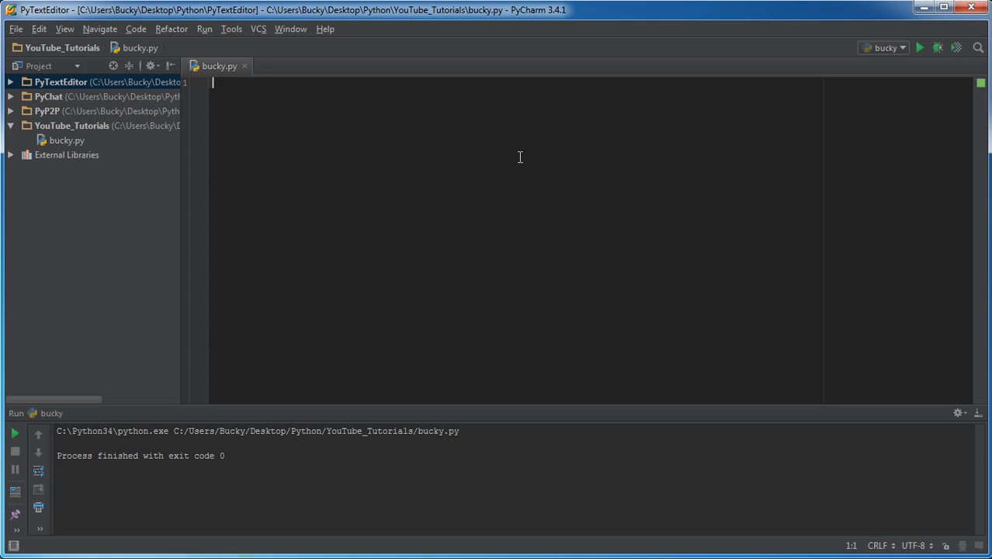
mouse_move(464, 192)
text(sending)
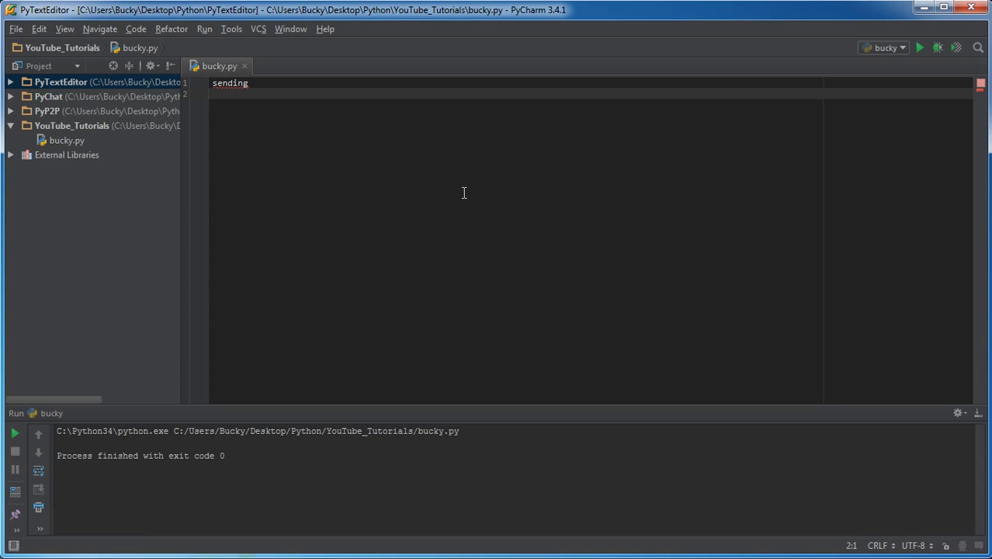
- Add 'import threading' at the top of bucky.py
text(listening)
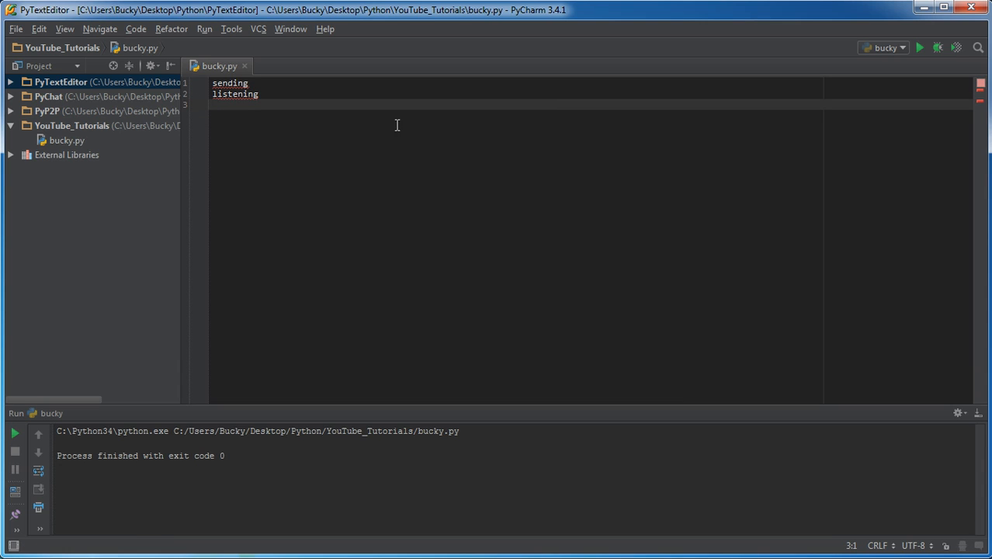
click(249, 83)
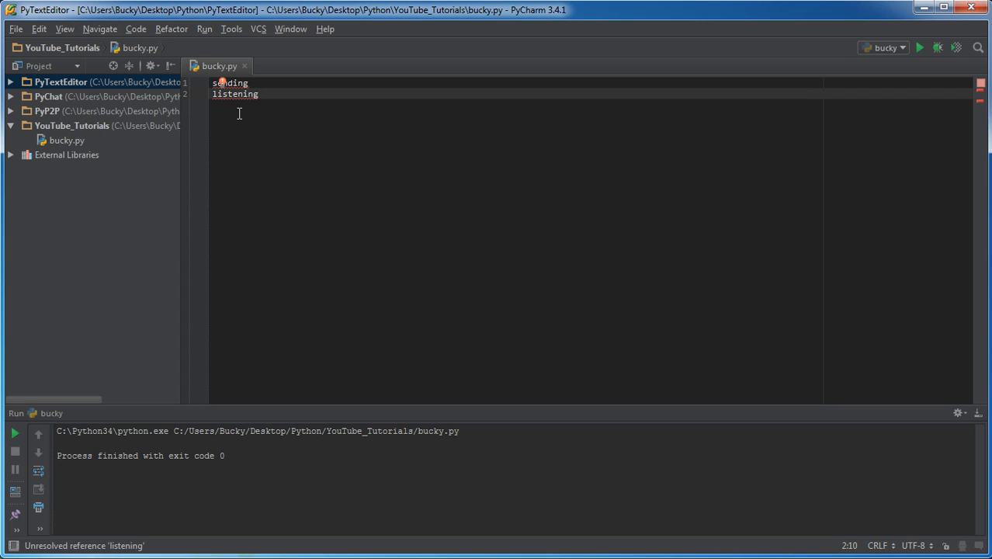
mouse_move(236, 94)
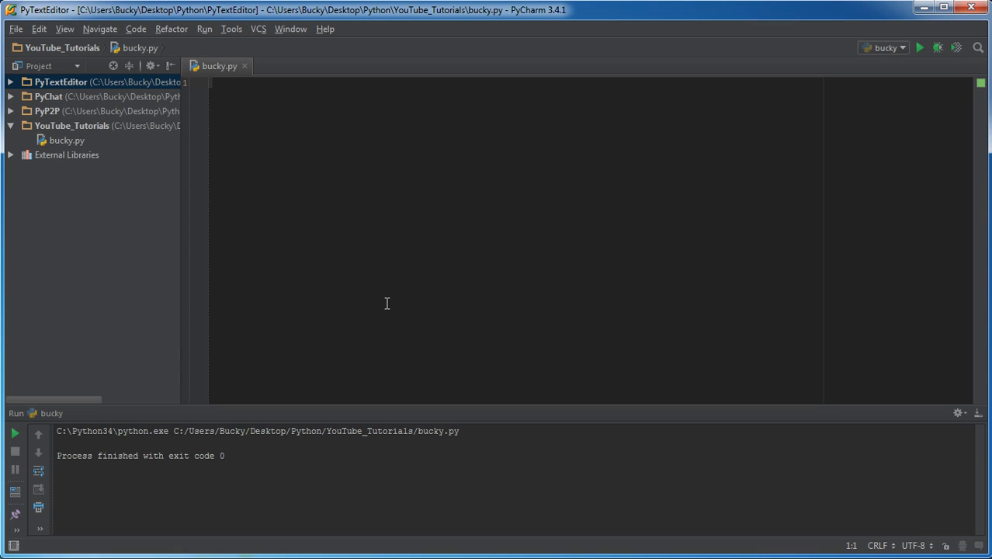
text(import t)
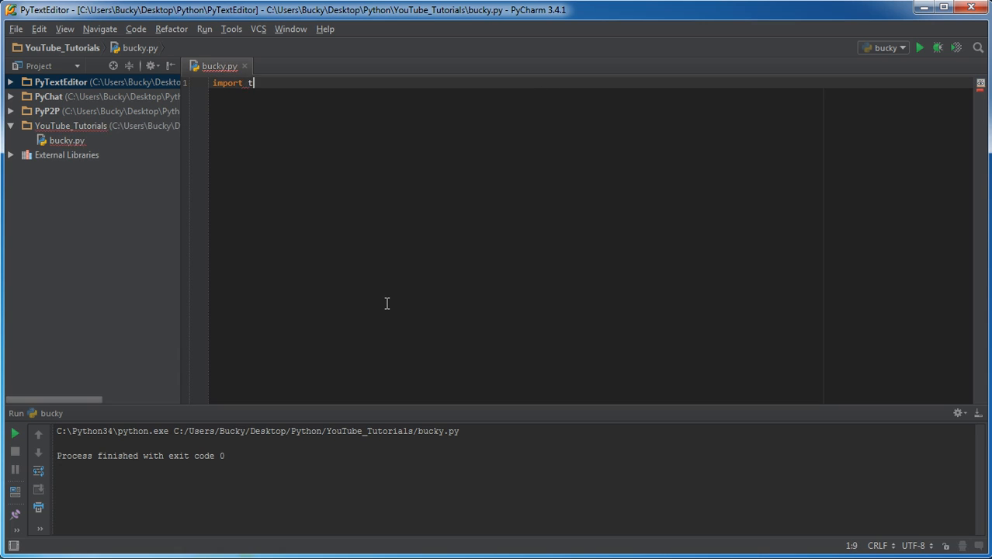
text(hreading)
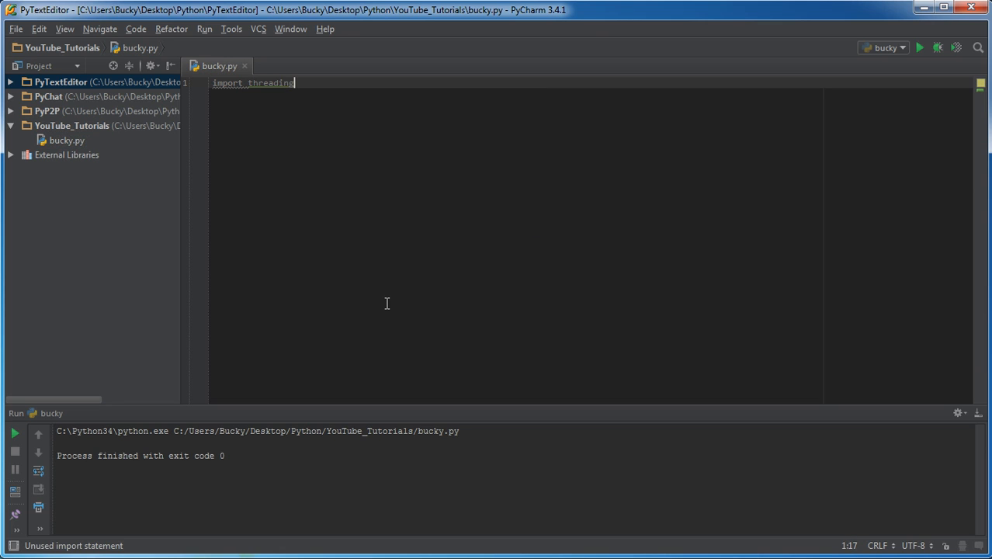
key(Enter)
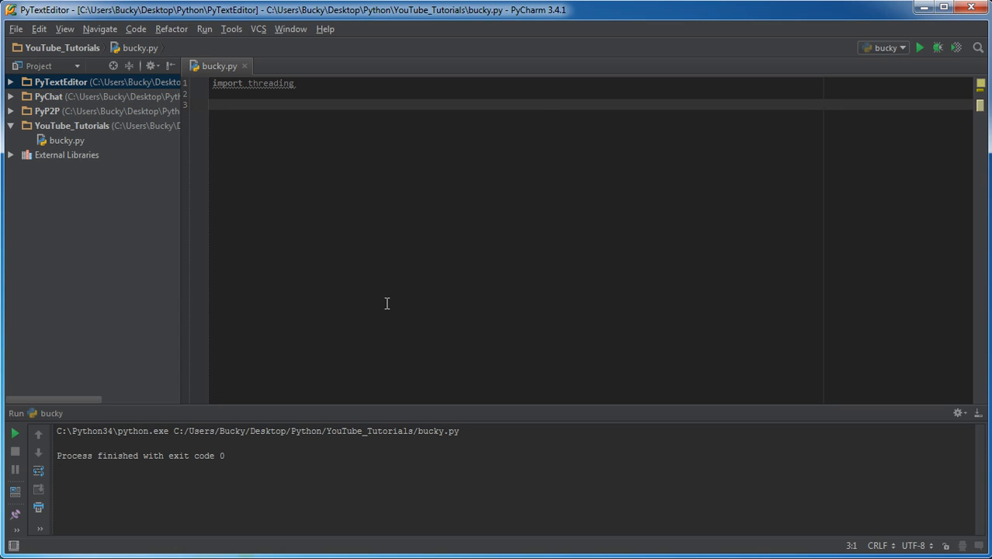
- Declare class BuckysMessenger(threading.Thread): below the import
text(class)
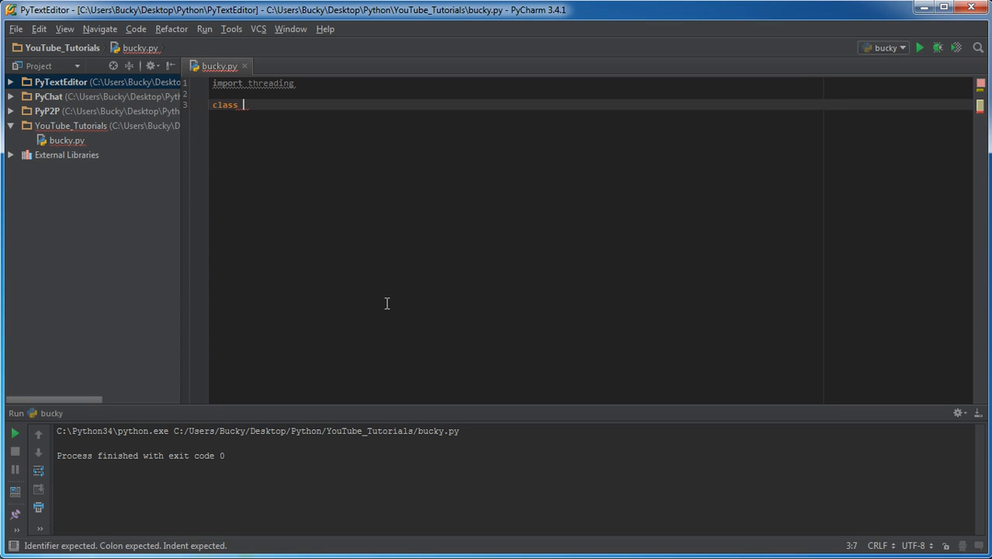
text(BuckysMe)
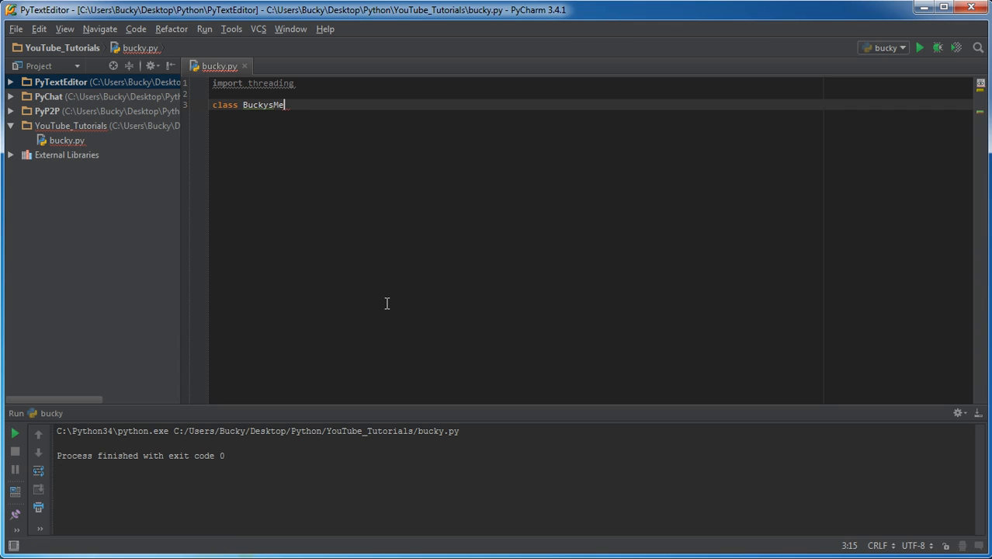
text(ssenger())
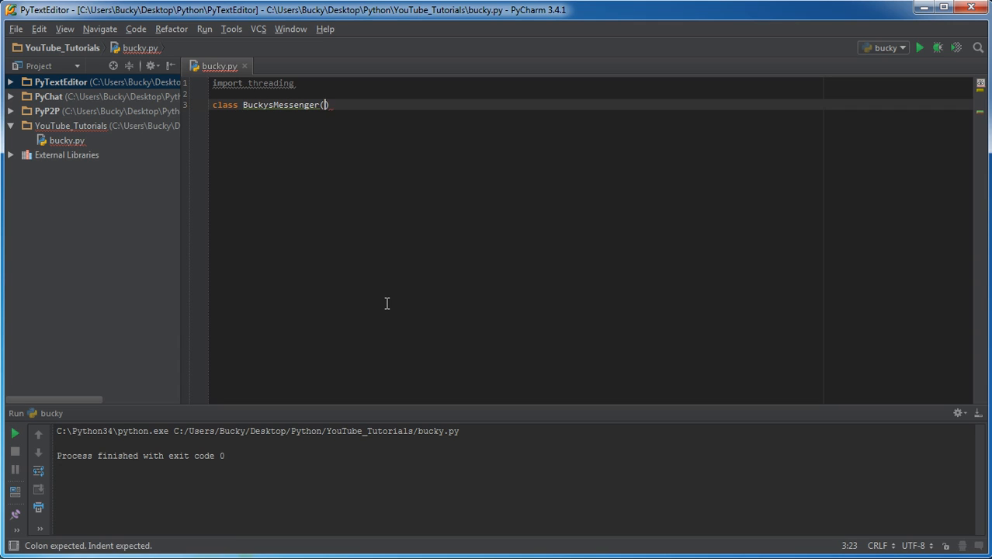
text(threading.Th)
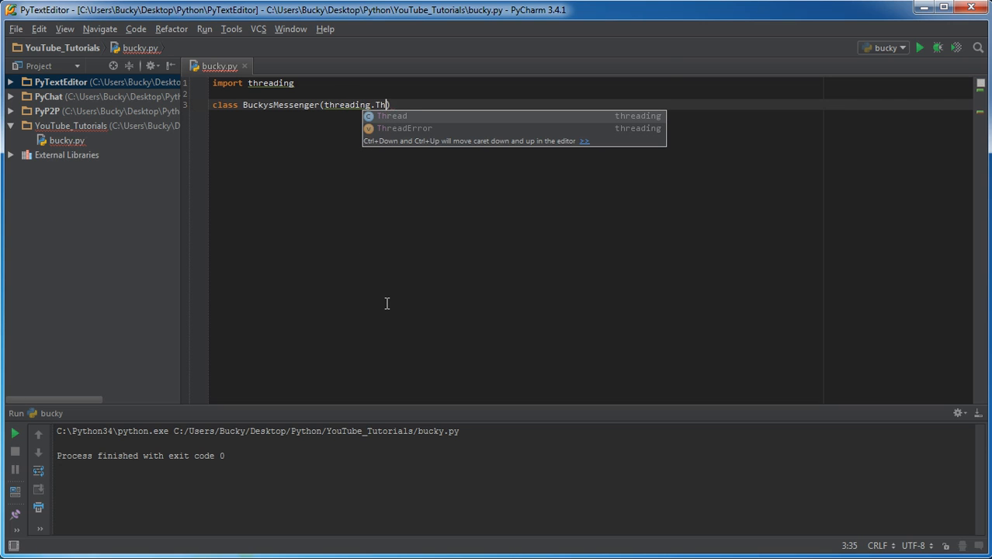
text(read):)
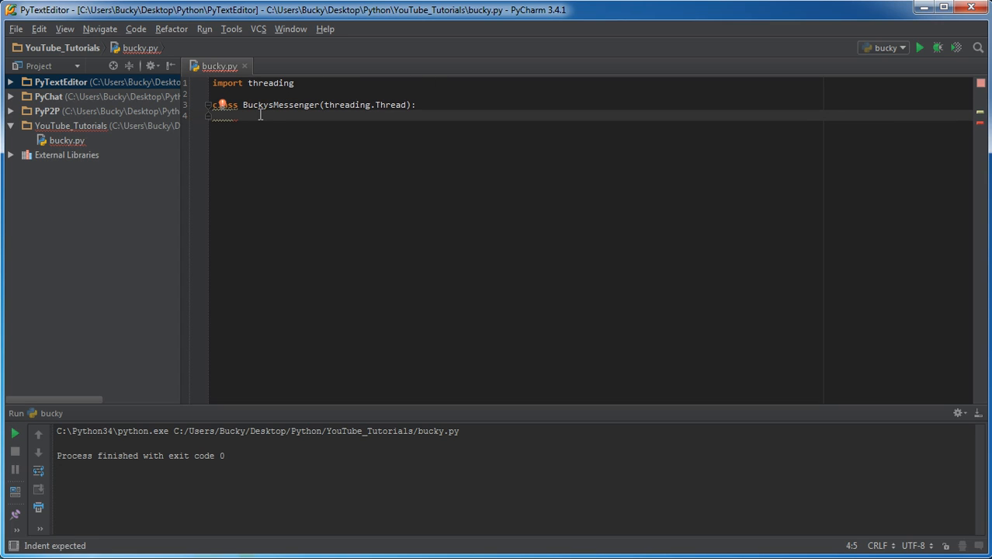
mouse_move(433, 159)
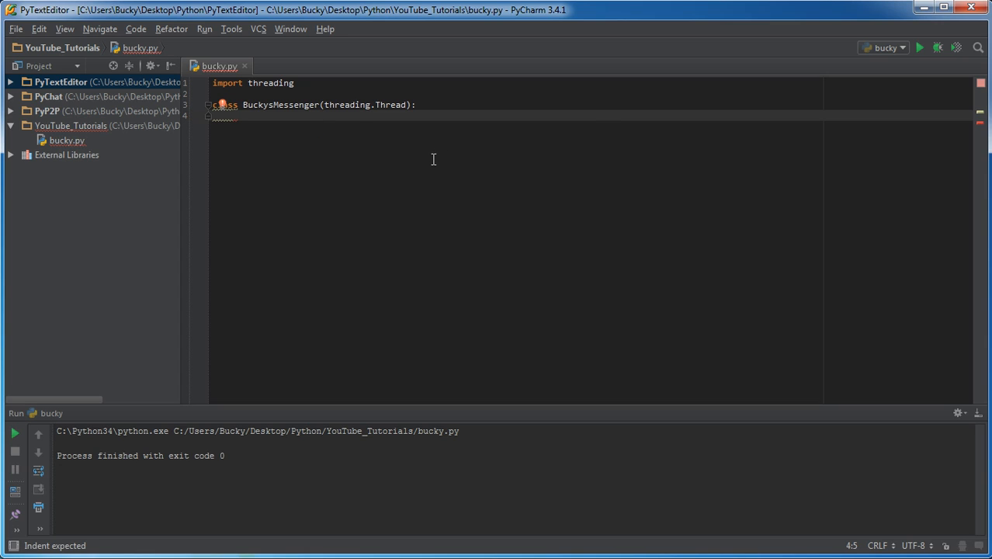
mouse_move(447, 205)
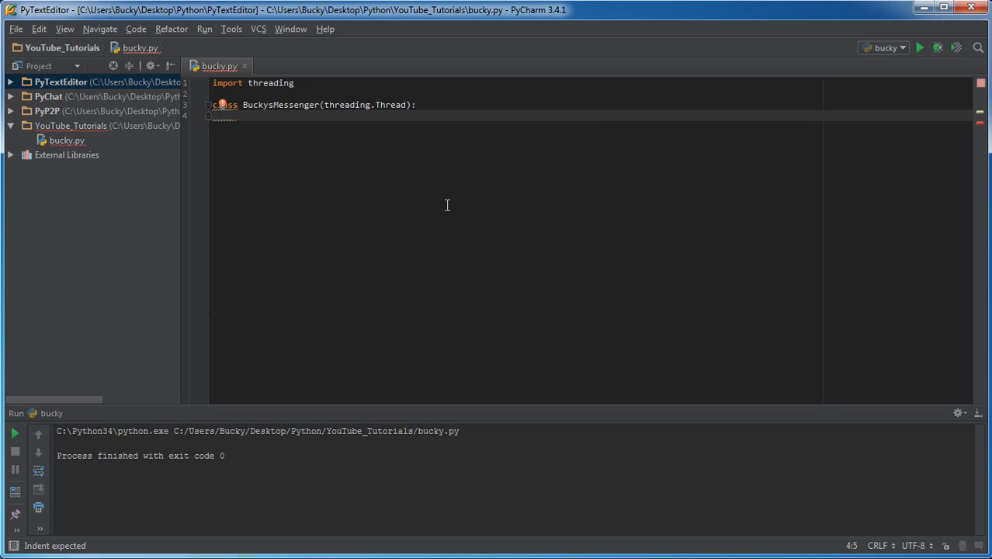
- Define run(self) inside BuckysMessenger and begin a for loop in it
text(def r)
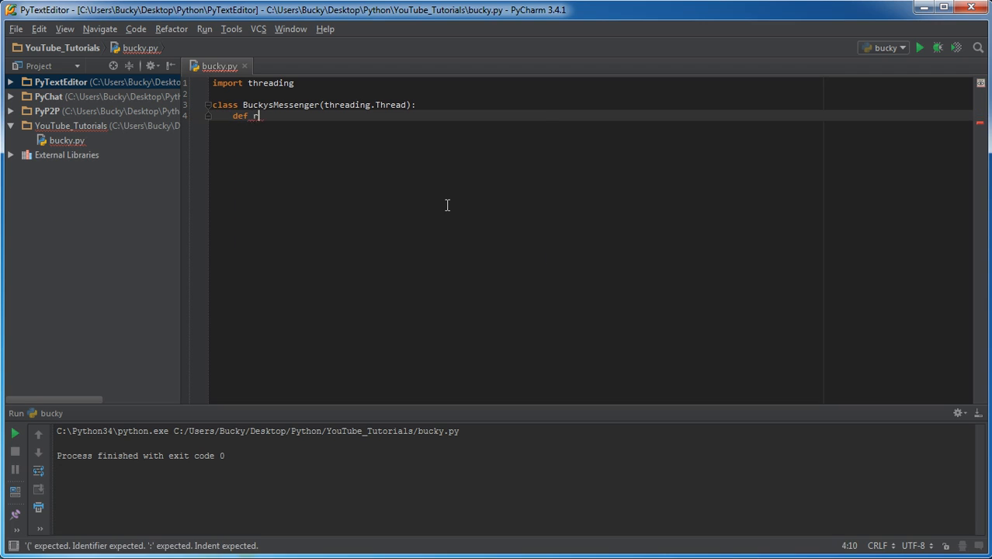
text(un(self):)
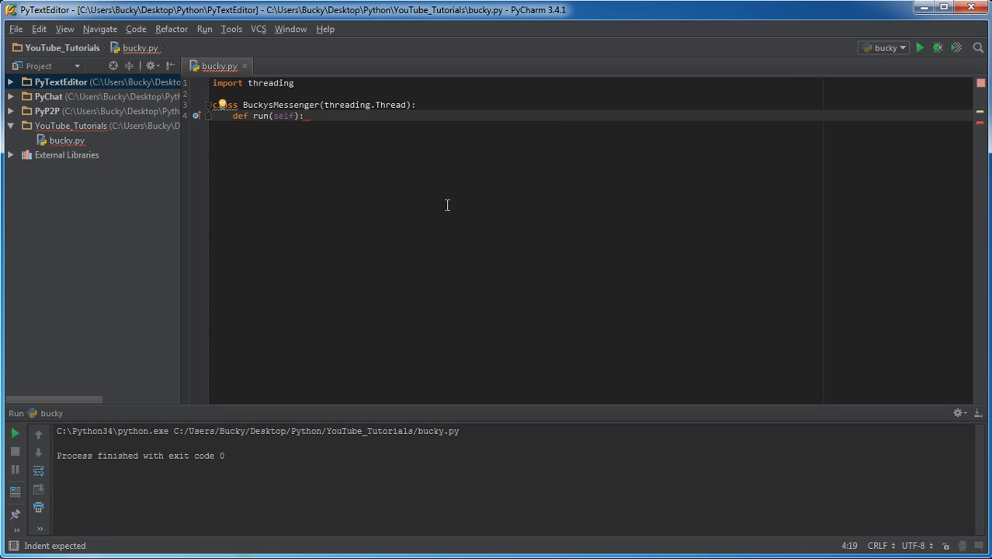
double_click(260, 114)
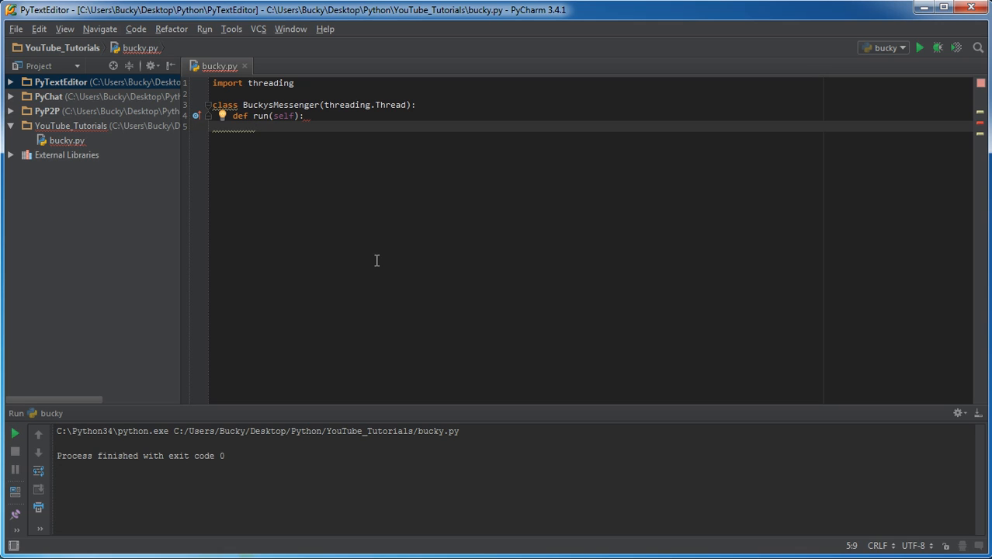
text(for)
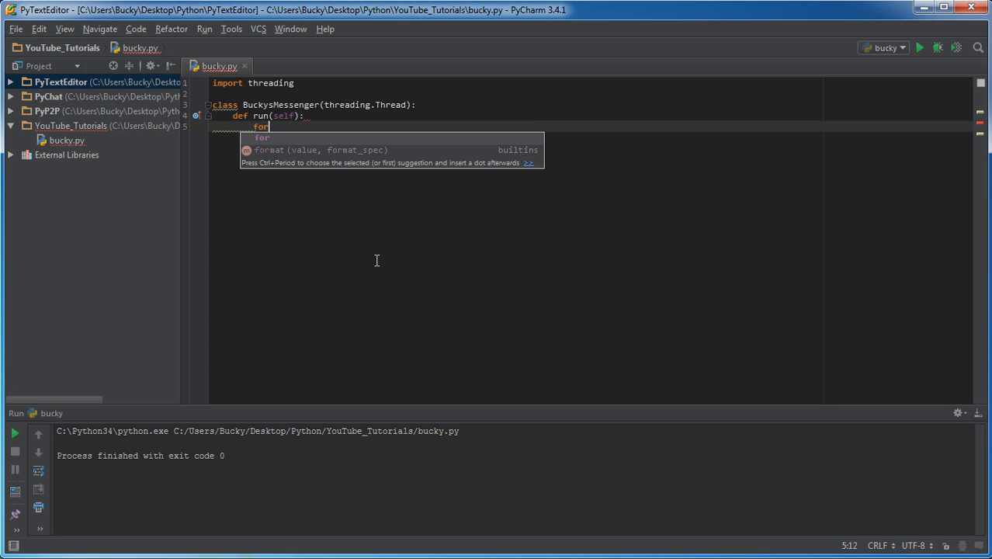
- Complete the loop header as 'for _ in range(10):' inside run
text(" ")
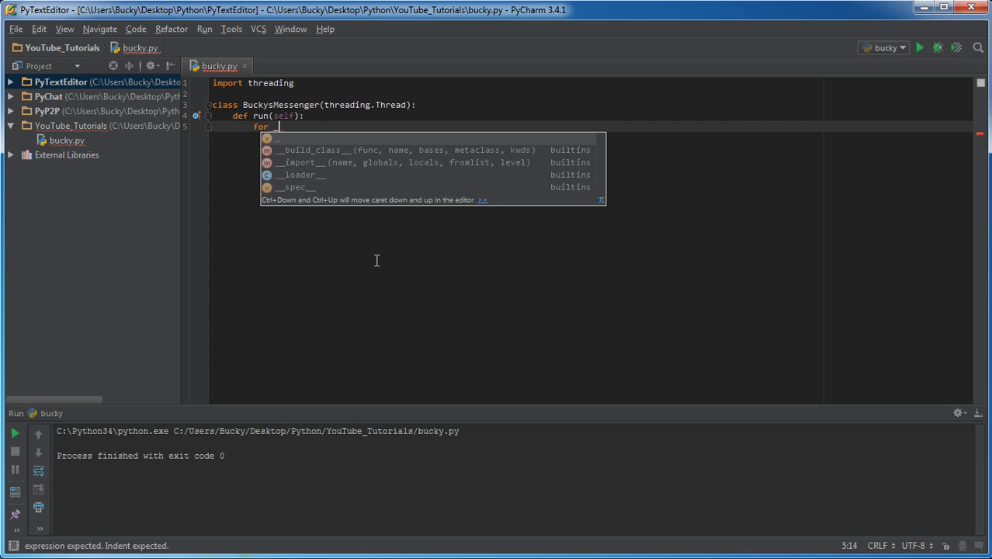
text(_ in range(10):)
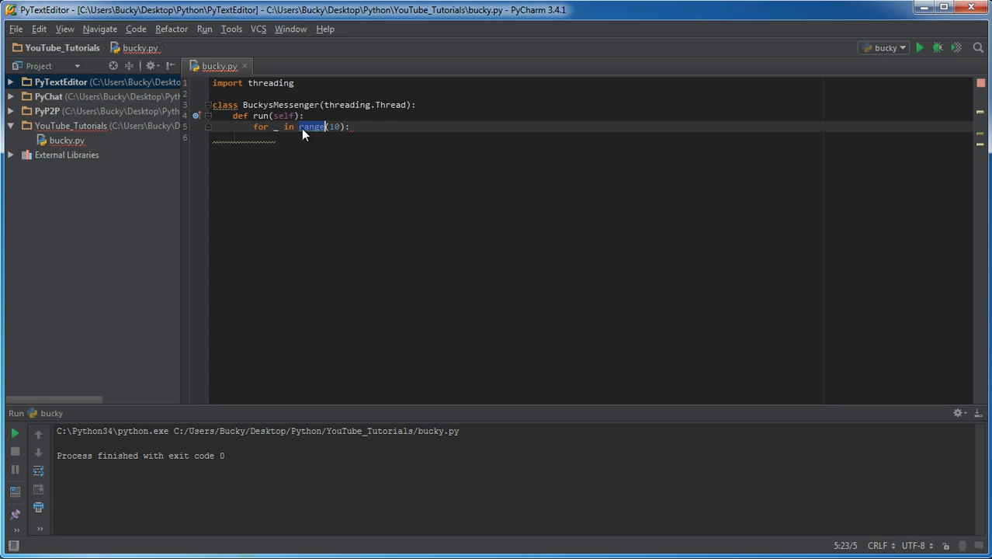
click(277, 127)
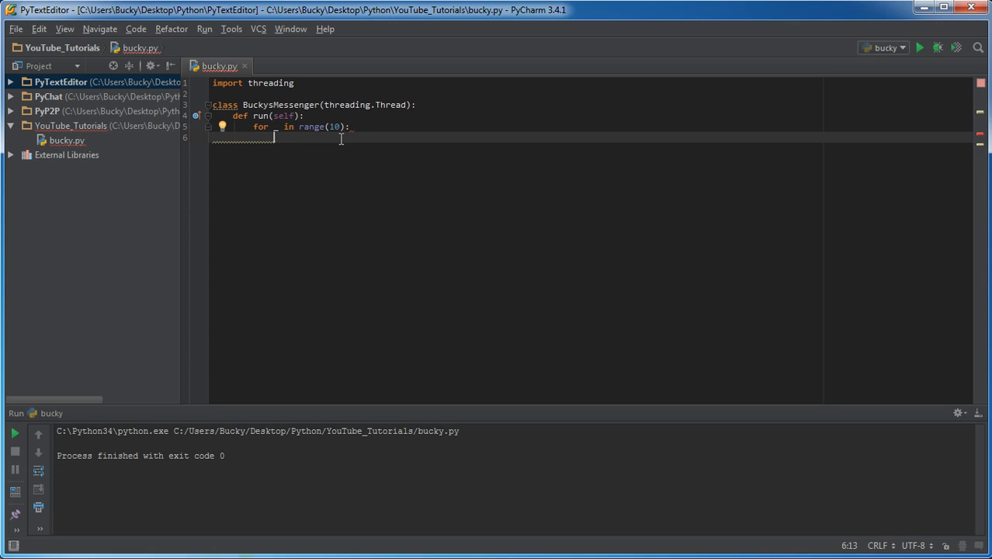
double_click(332, 127)
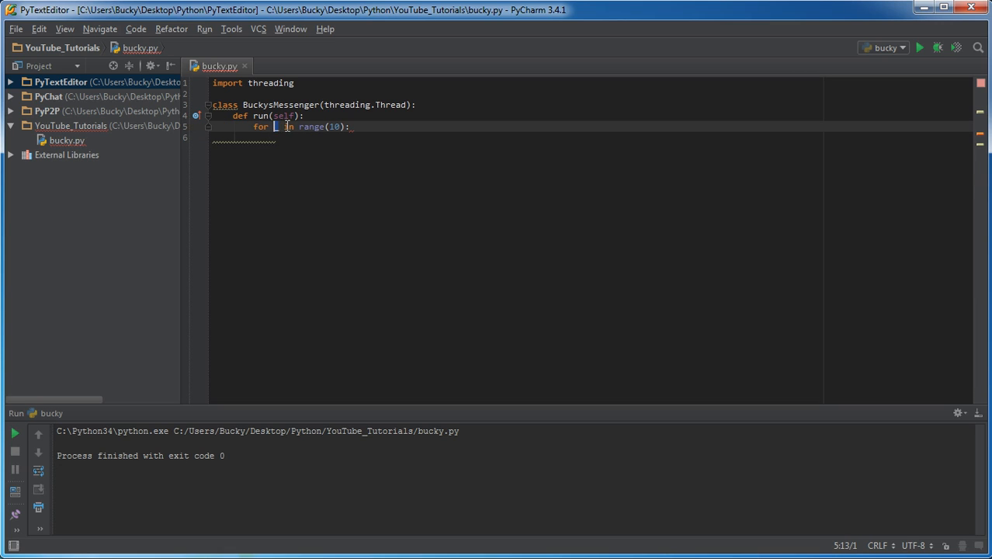
mouse_move(284, 139)
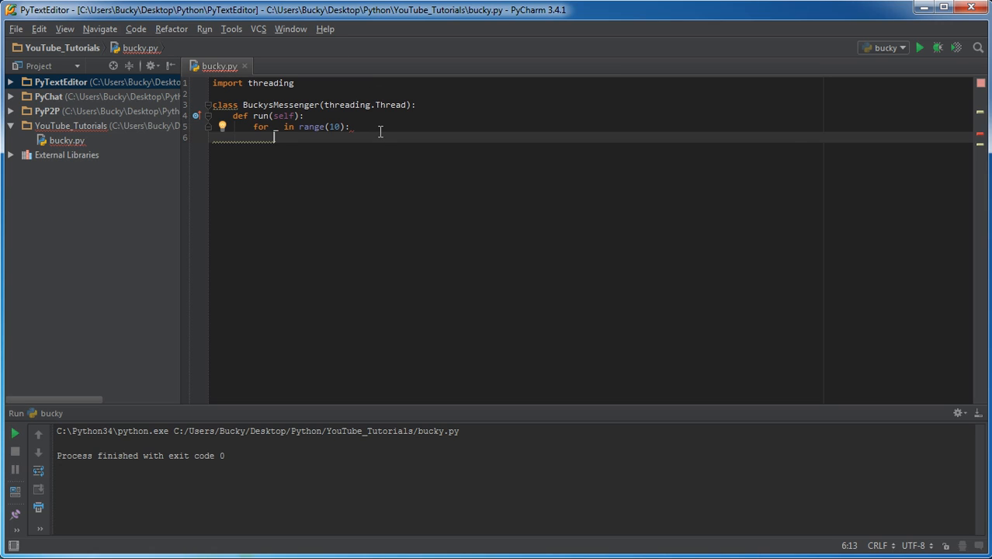
- Make the loop body print threading.currentThread().getName()
text(print()
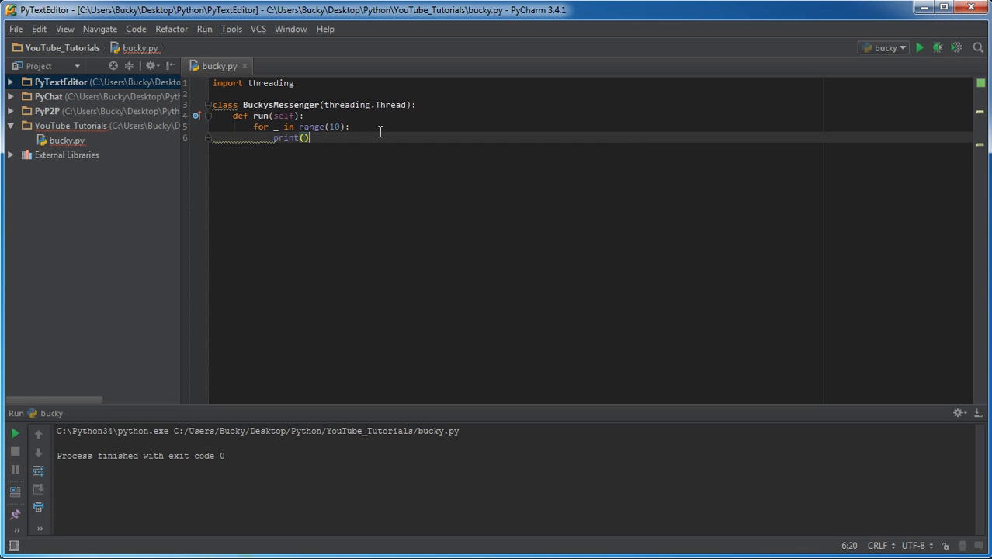
key(Backspace)
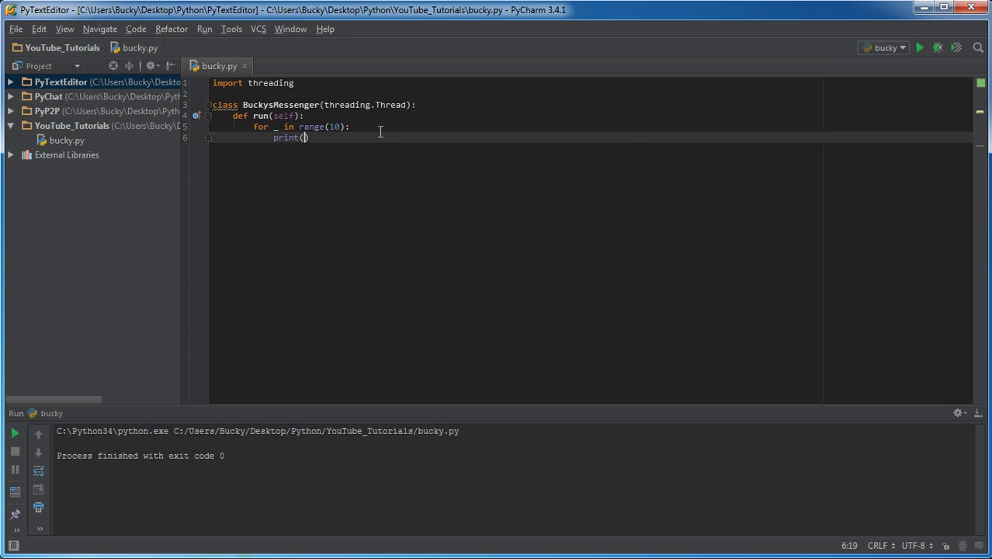
mouse_move(351, 56)
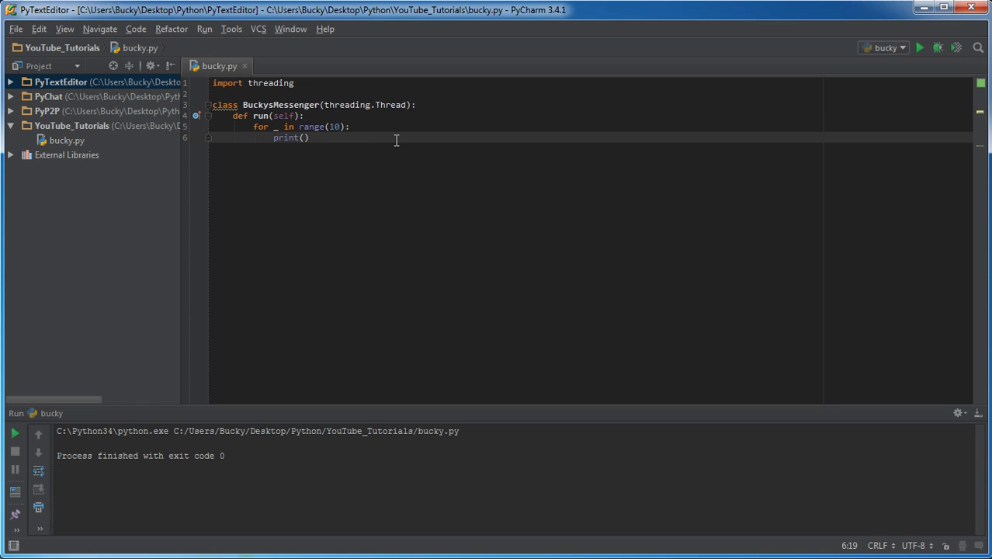
text(threa)
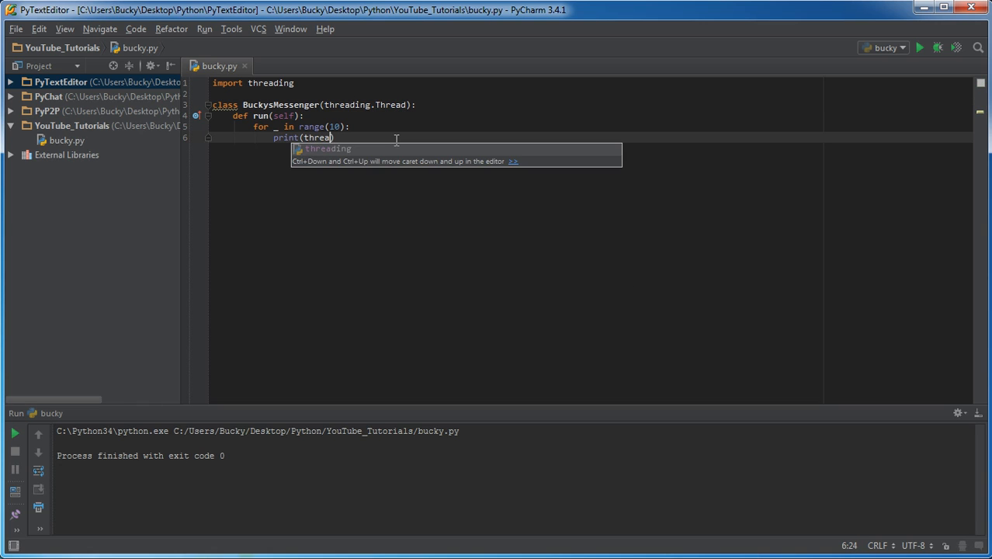
text(ding.currentThread)
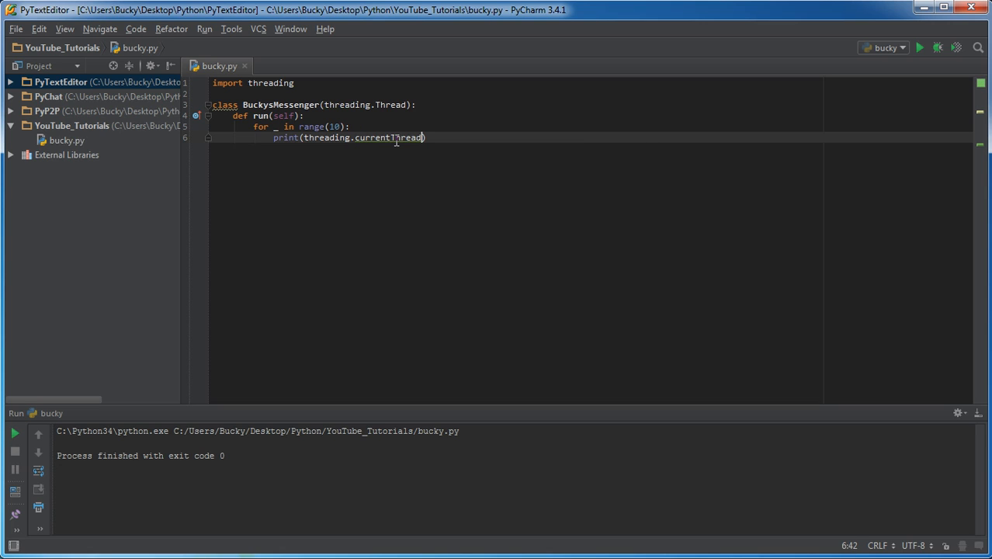
text(())
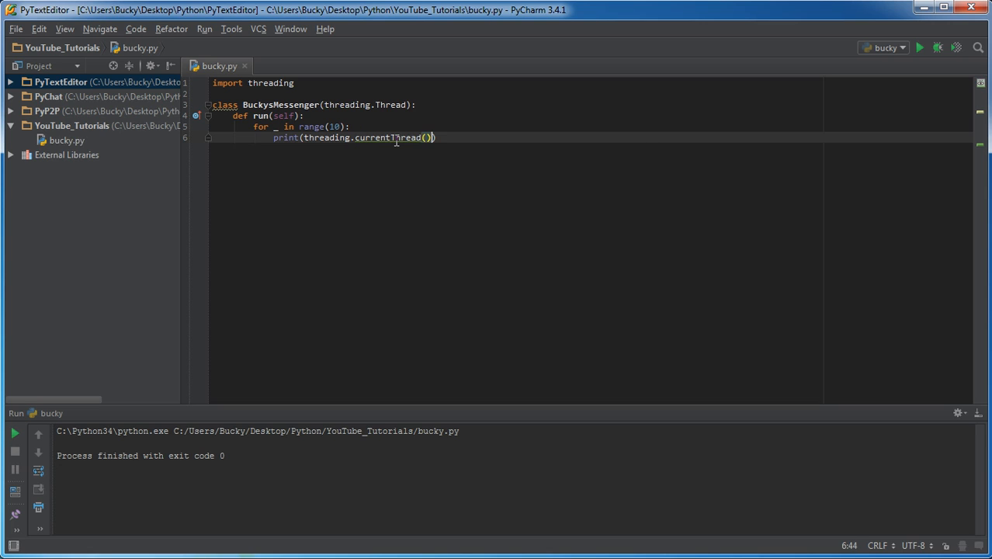
text(.)
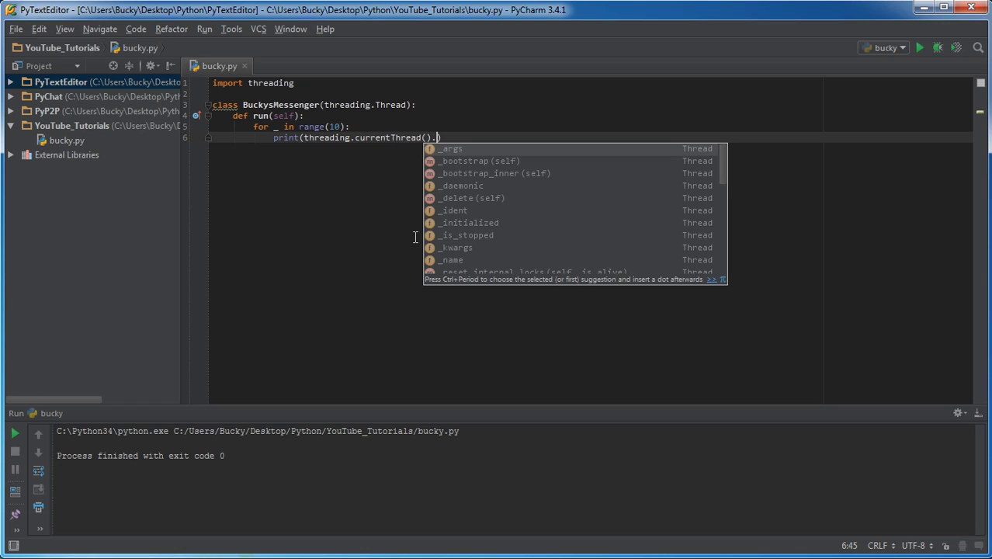
text(getName())
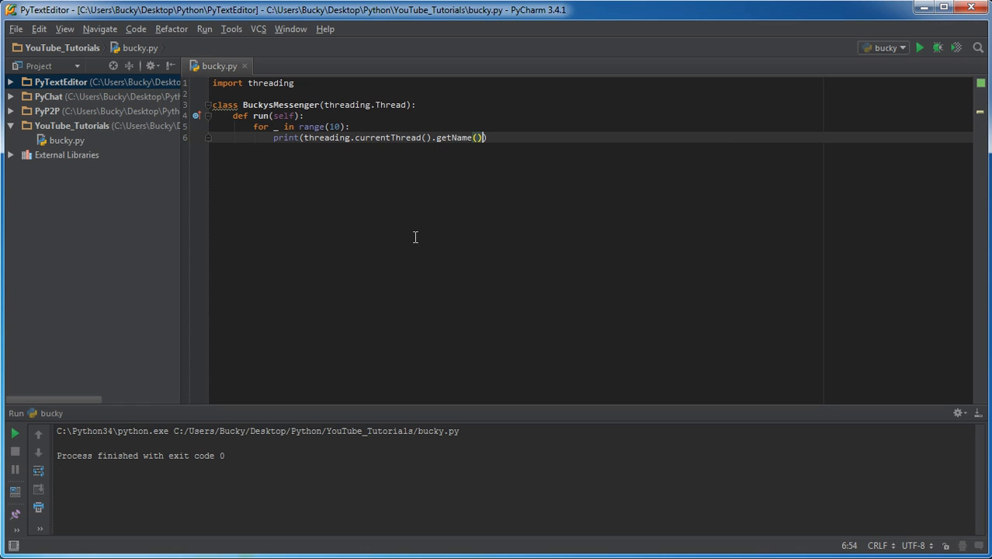
mouse_move(427, 249)
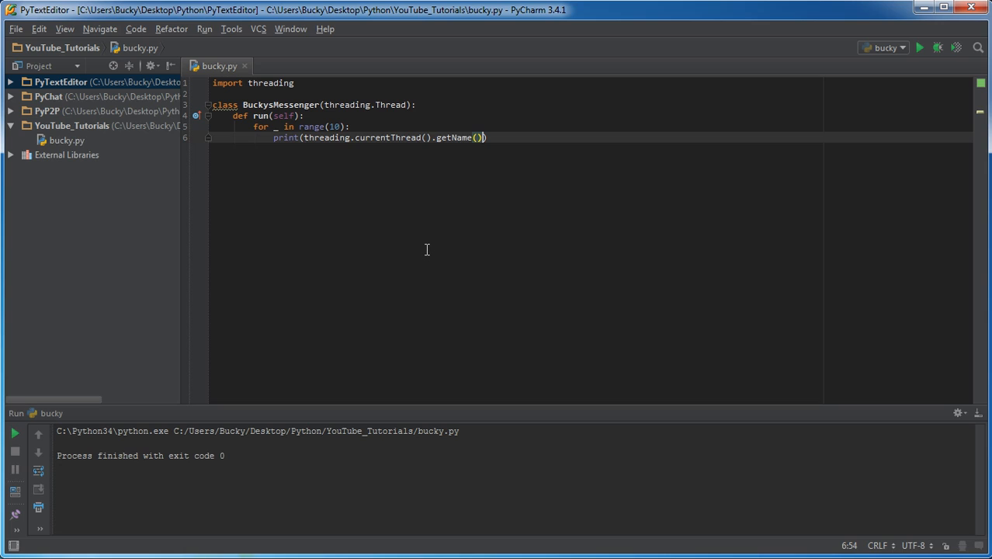
mouse_move(455, 199)
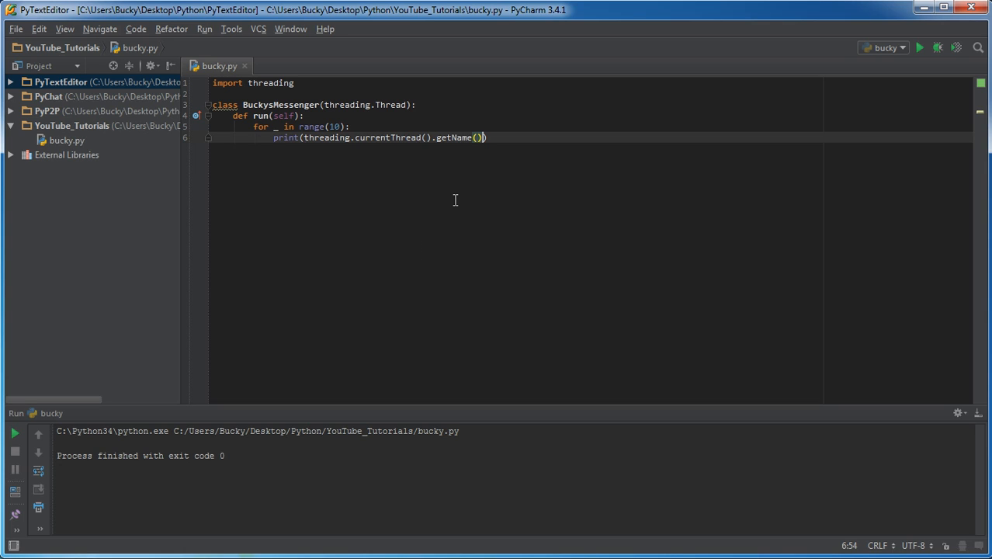
mouse_move(455, 199)
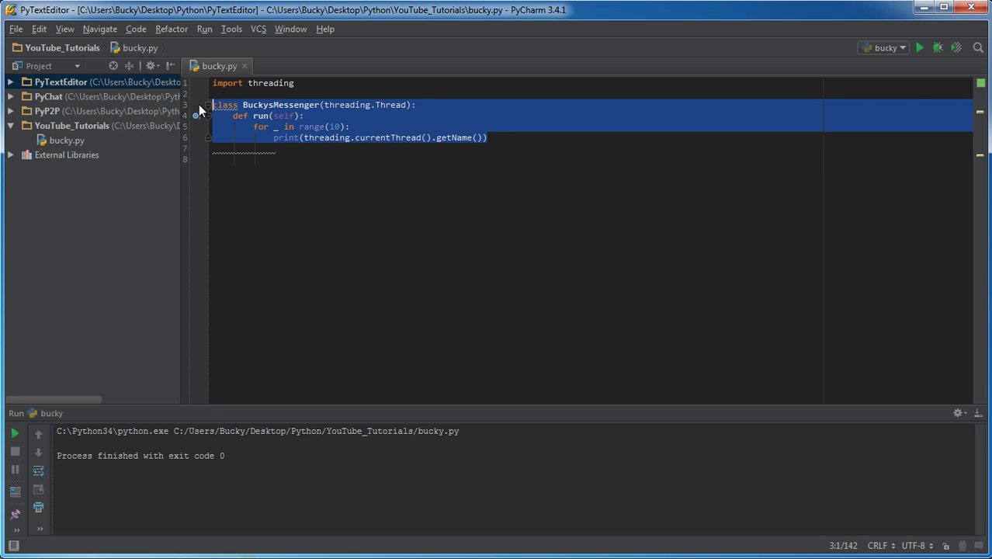
- Move the cursor to the empty line below the class
click(381, 125)
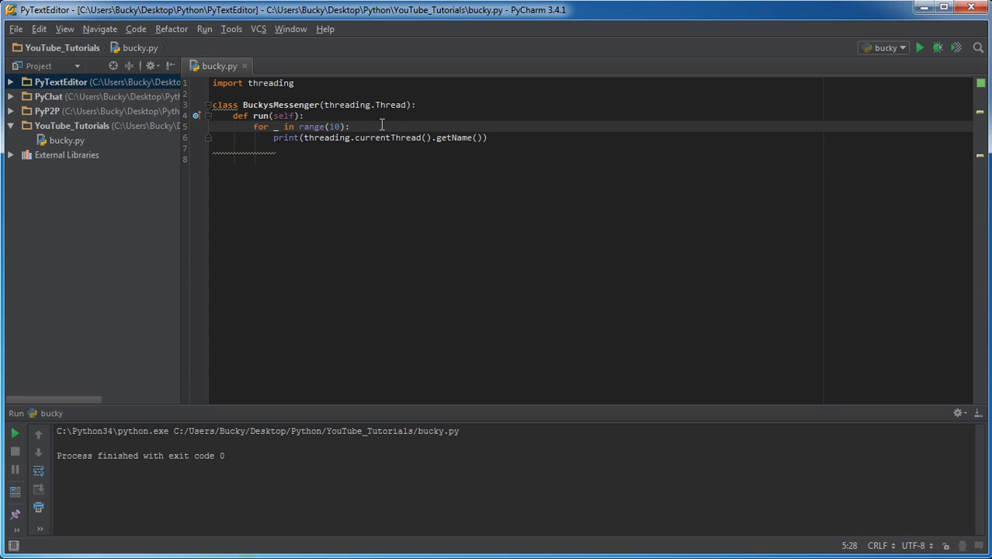
click(326, 105)
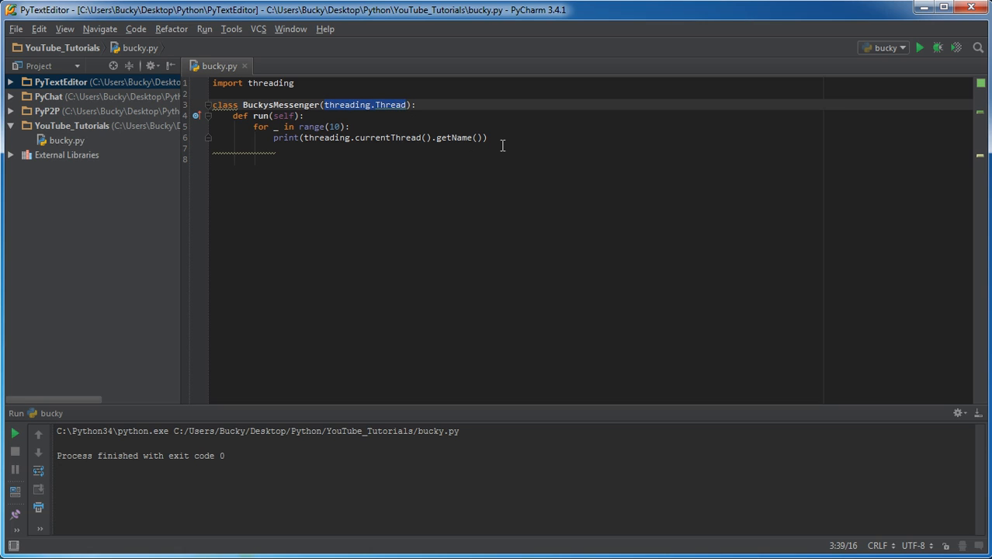
click(225, 165)
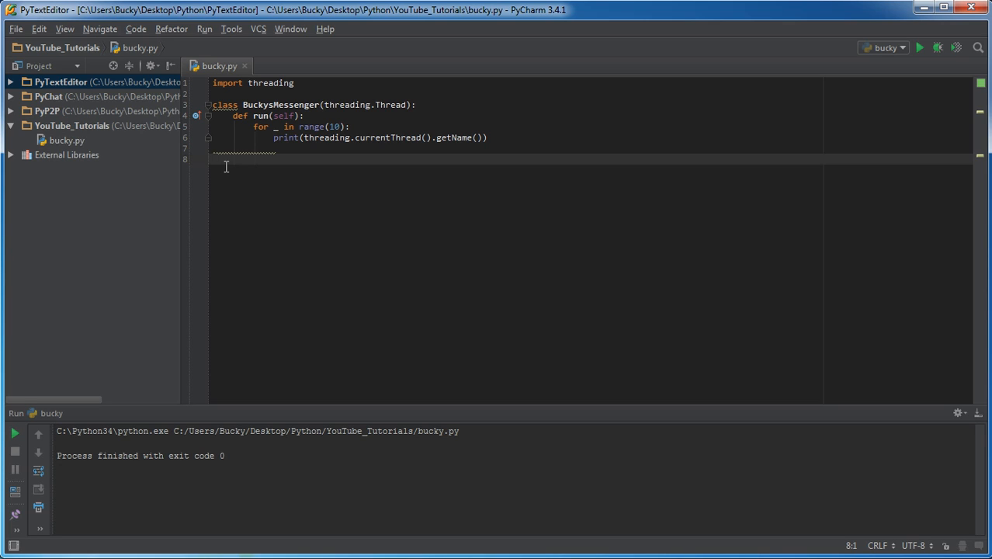
- Create x = BuckysMessenger(name='Send out messages')
text(x)
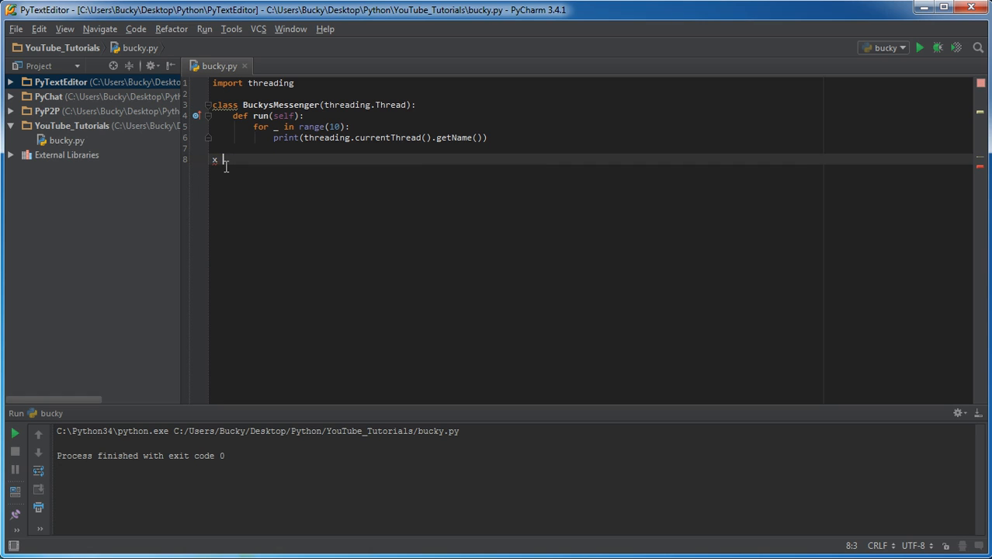
text(Bu)
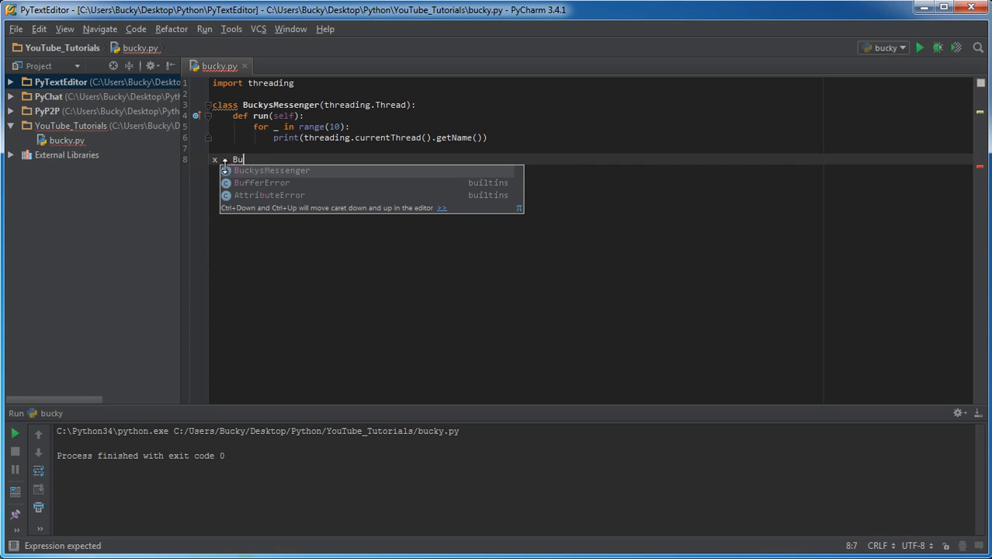
key(Tab)
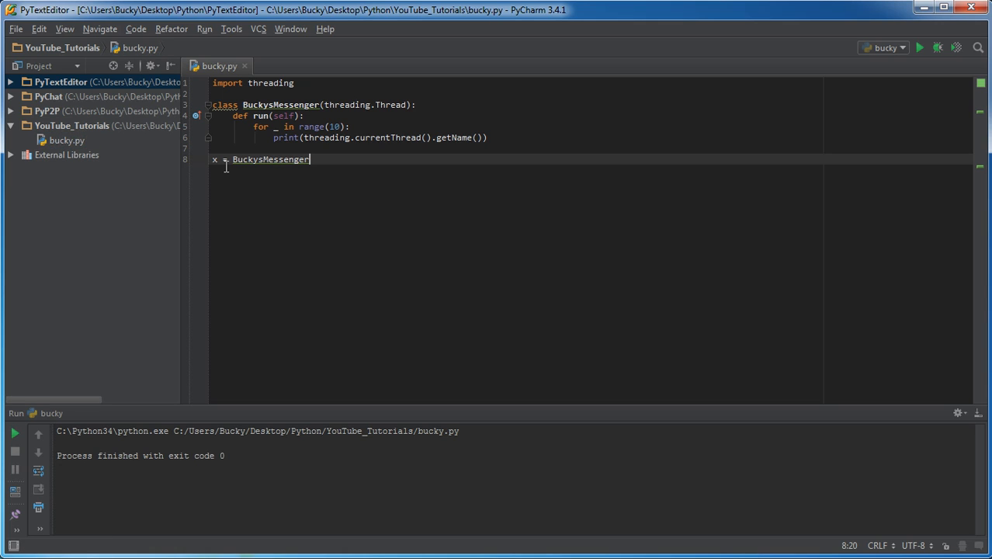
text(())
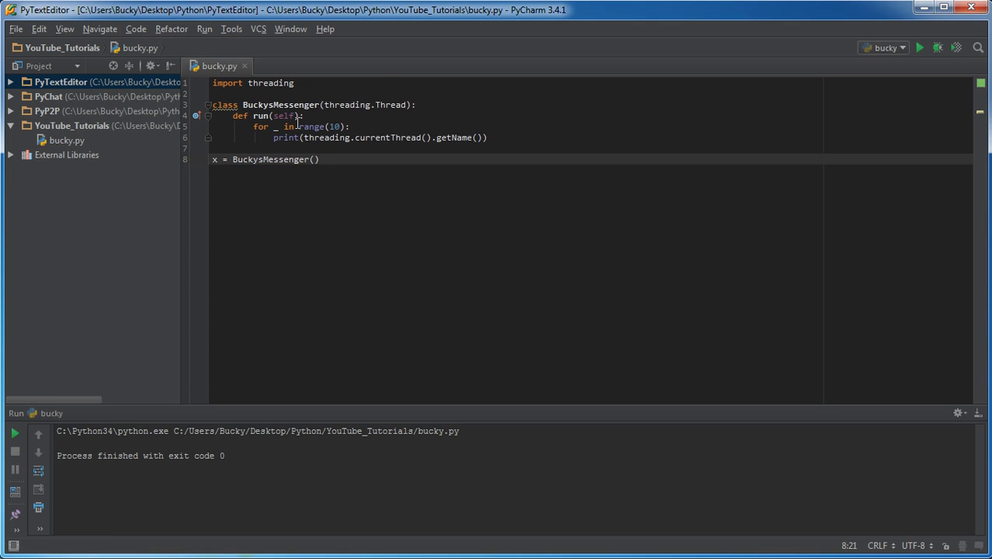
mouse_move(369, 143)
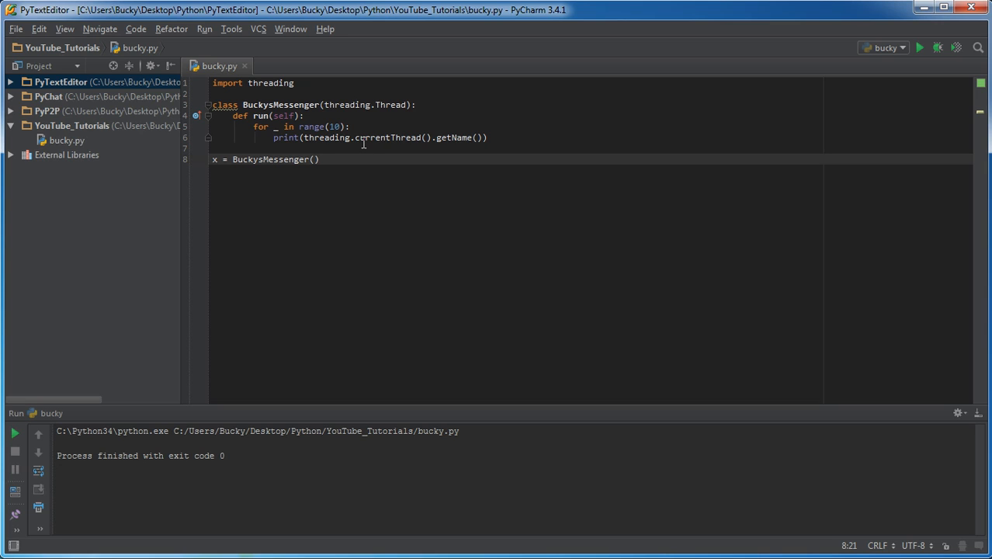
text(name=')
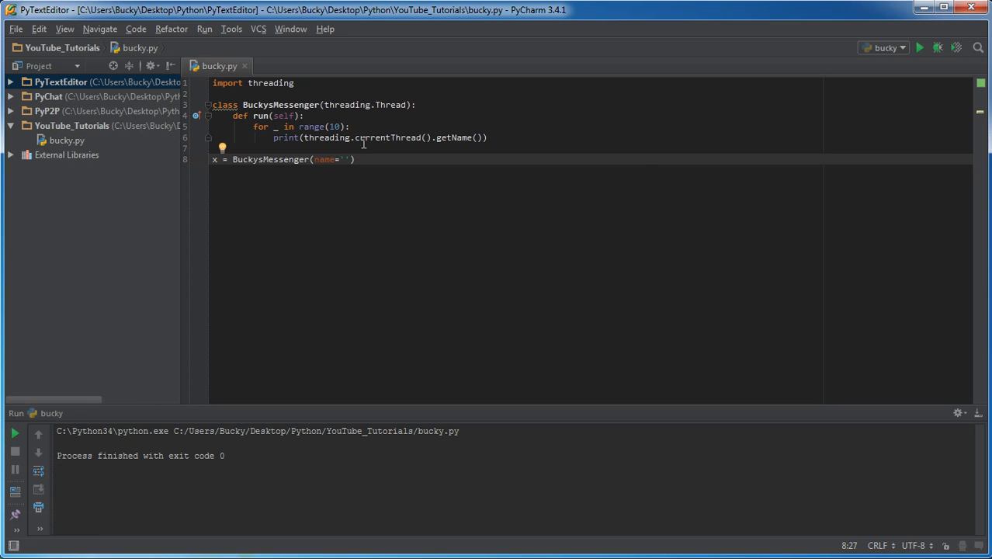
text(Send out messages)
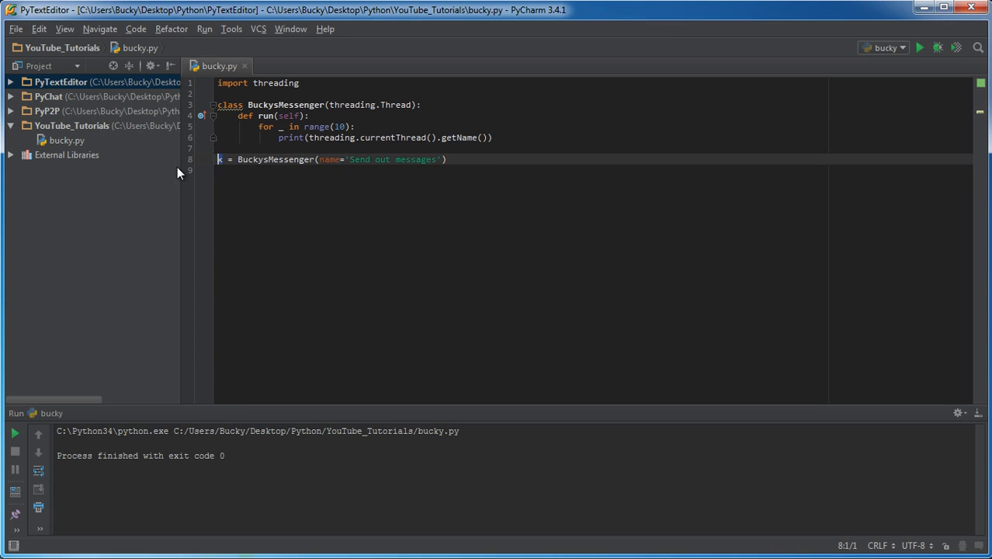
- Create y = BuckysMessenger(name='Receive messages')
click(462, 158)
text(y)
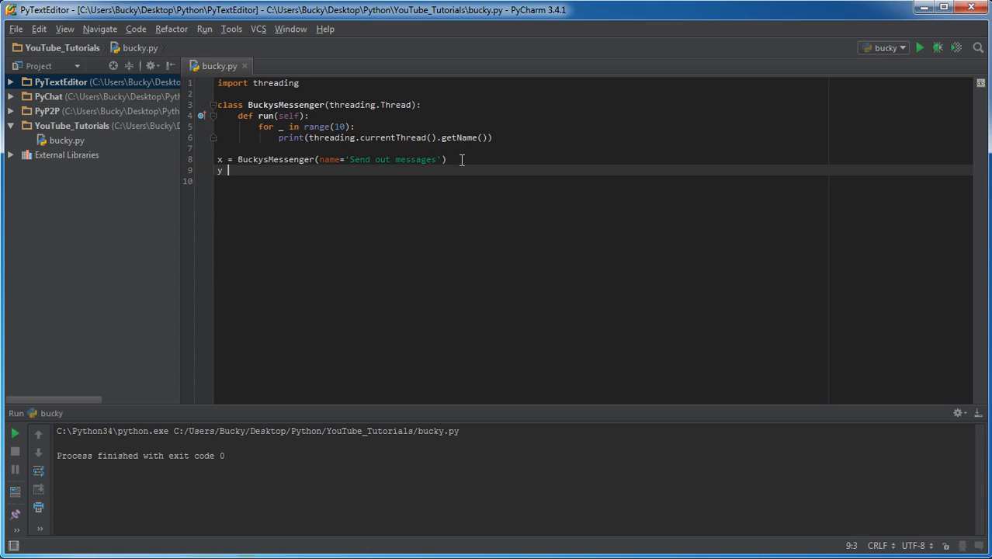
text(= BuckysMessenger)
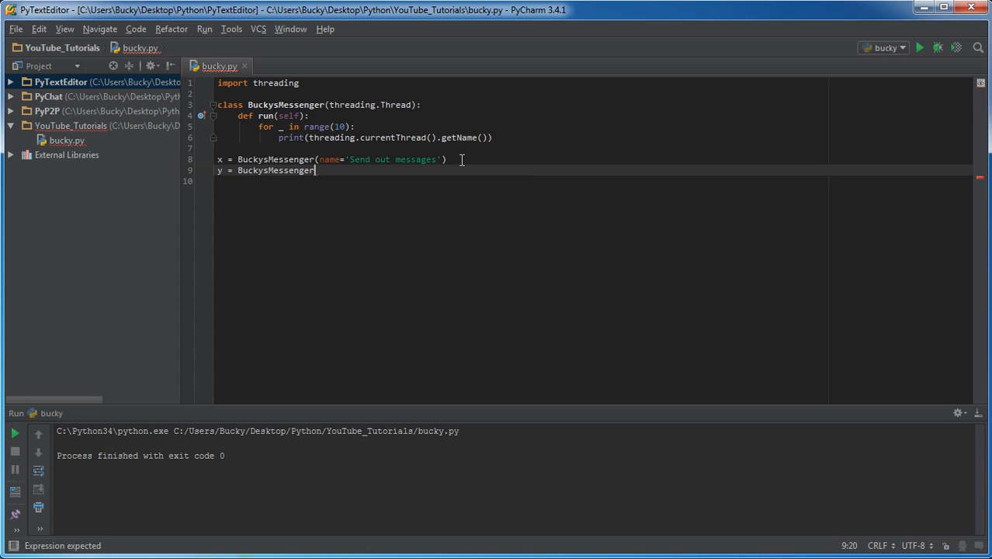
text((name=')
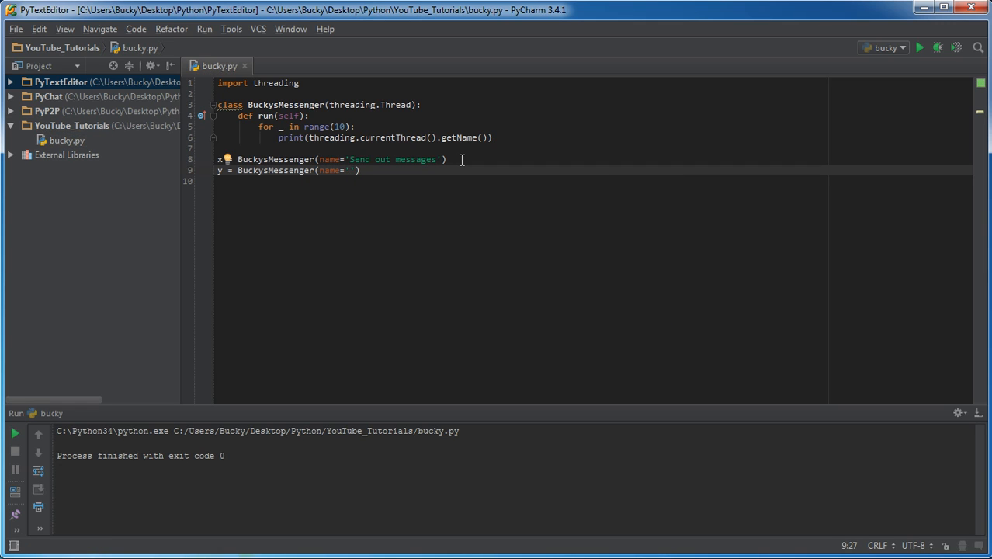
text(Receive messages)
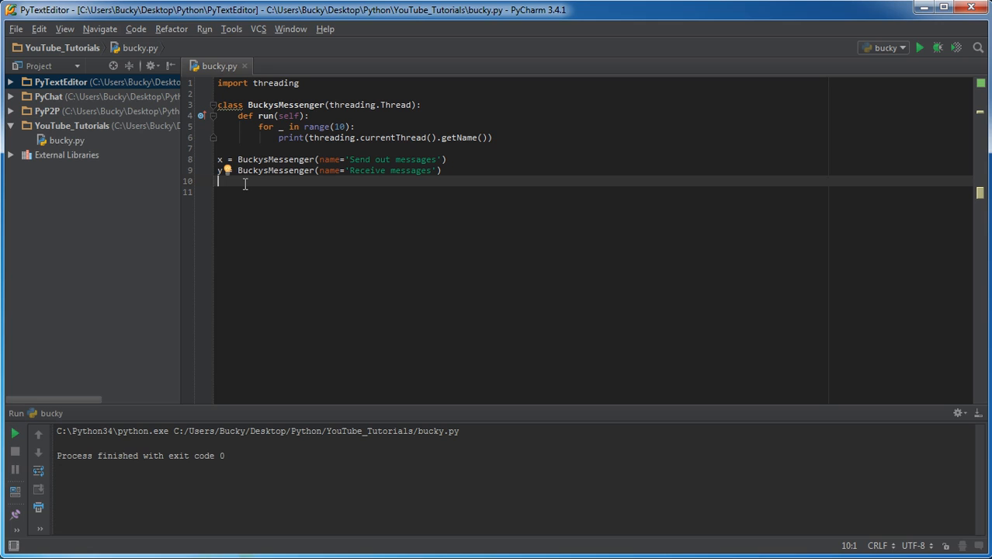
- Add x.start() and y.start() below the thread definitions
click(289, 93)
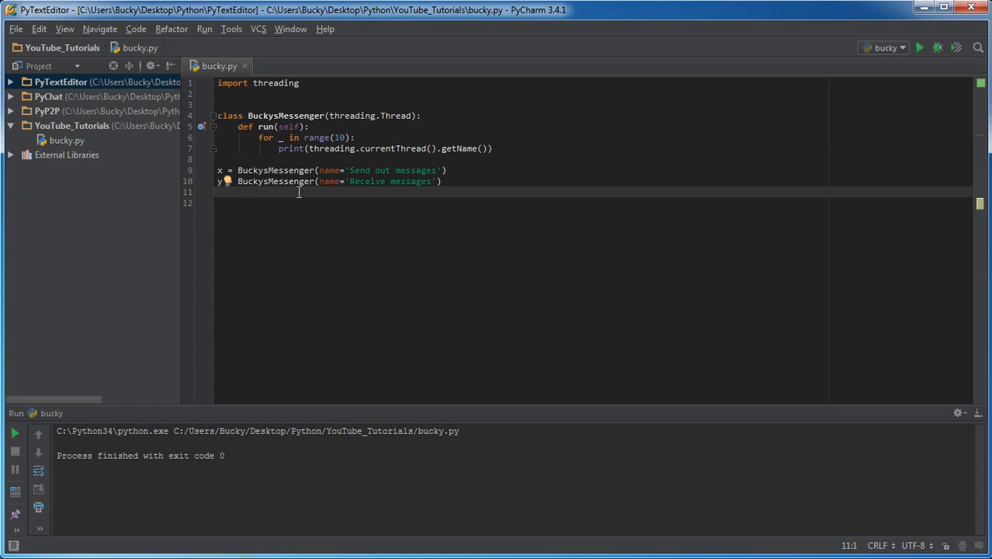
text(x.run)
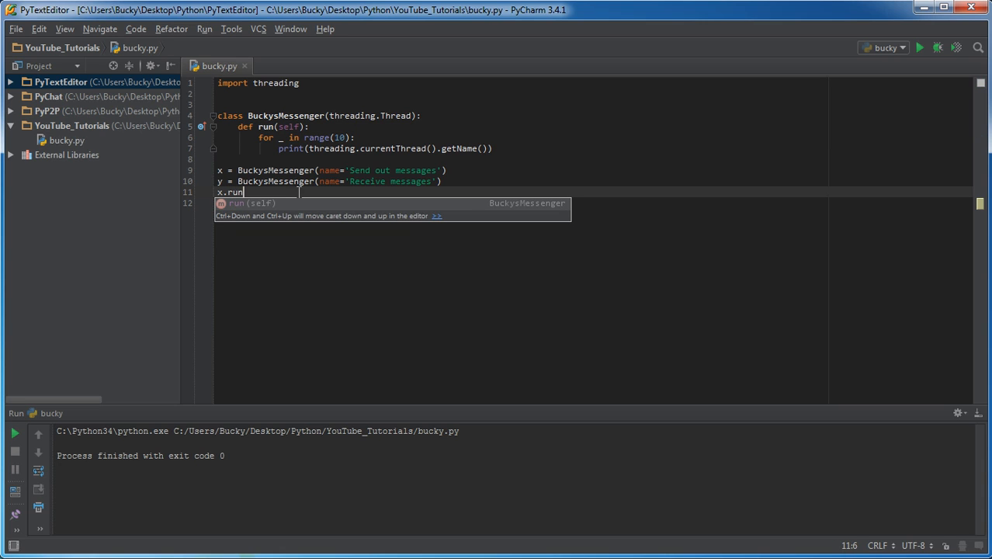
key(BackSpace)
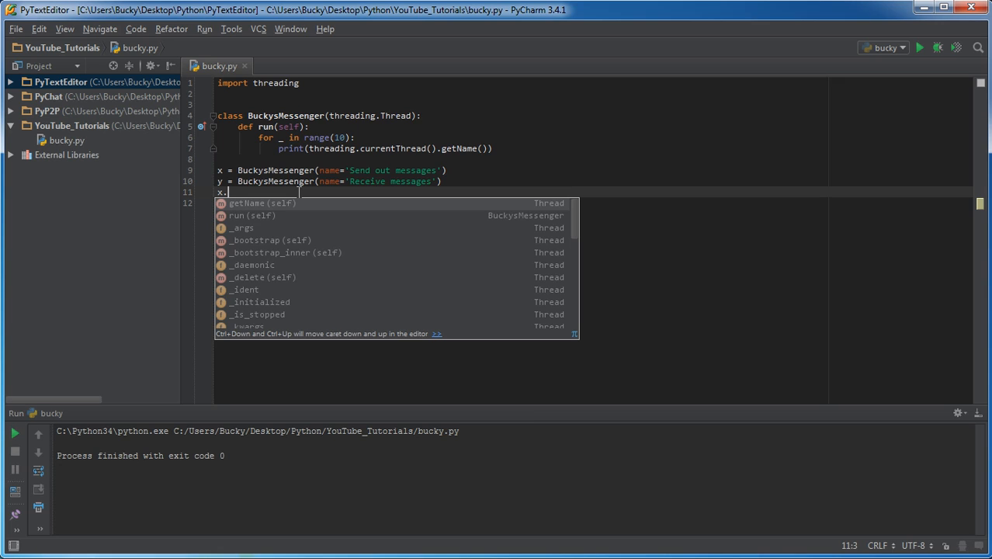
text(start()
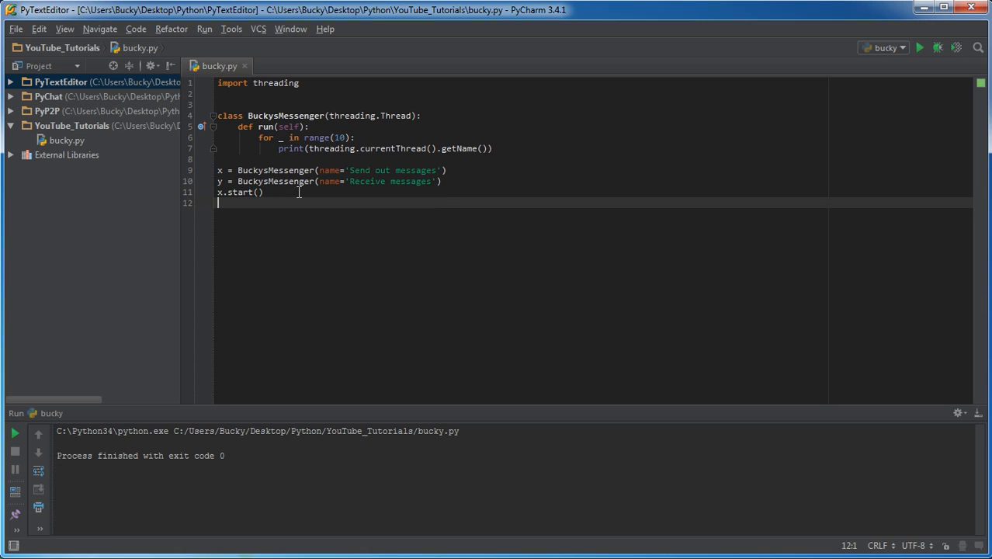
text(y.)
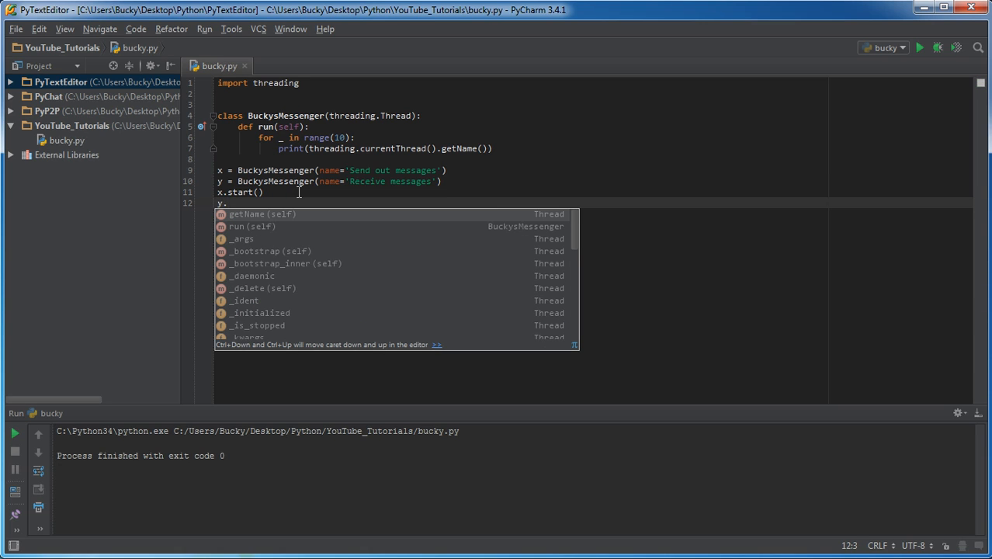
text(start()
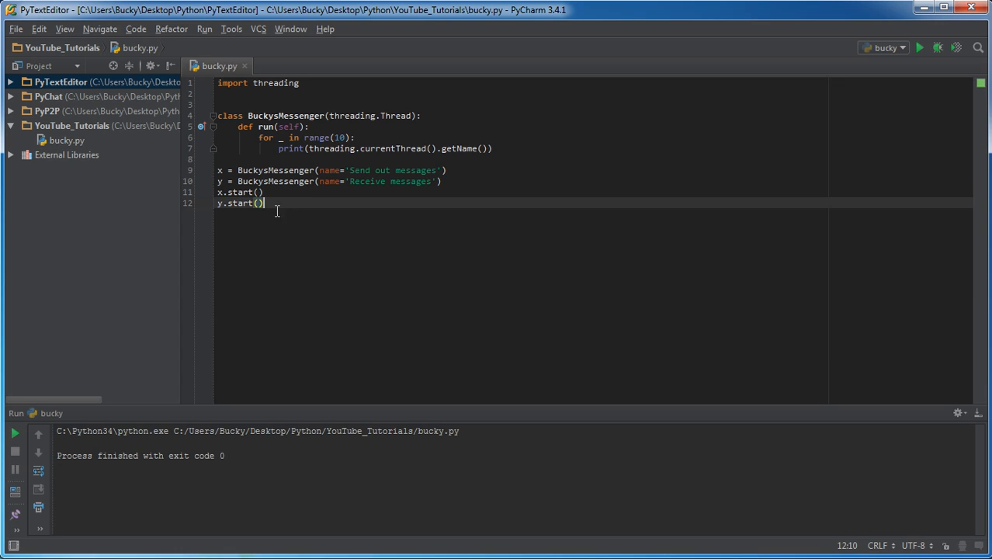
- Highlight the start call, class name and run method to review the flow
double_click(239, 193)
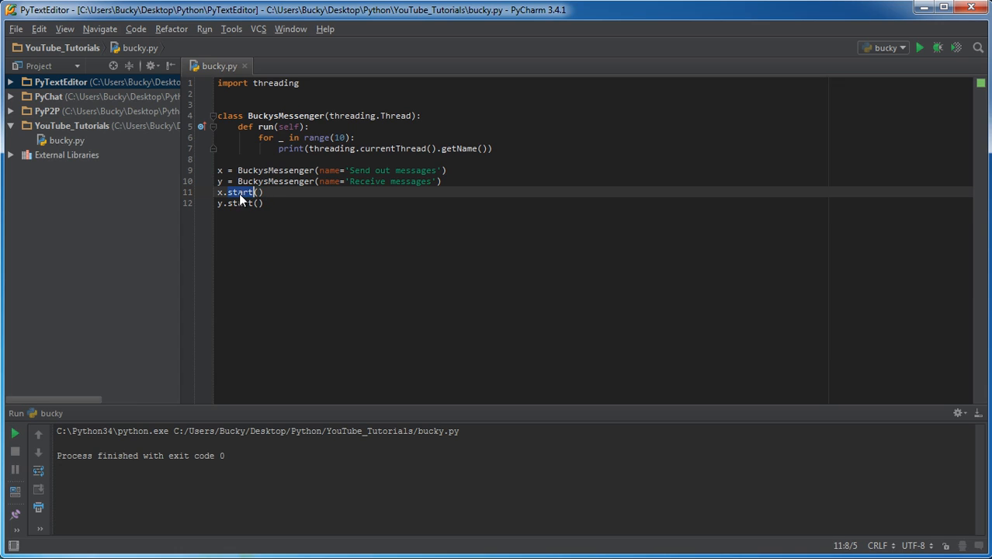
click(247, 201)
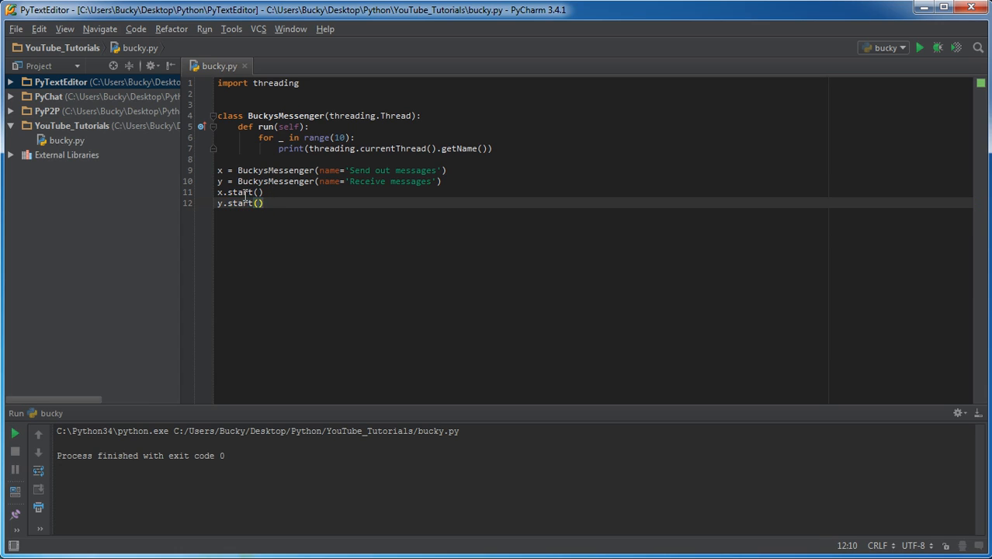
double_click(239, 192)
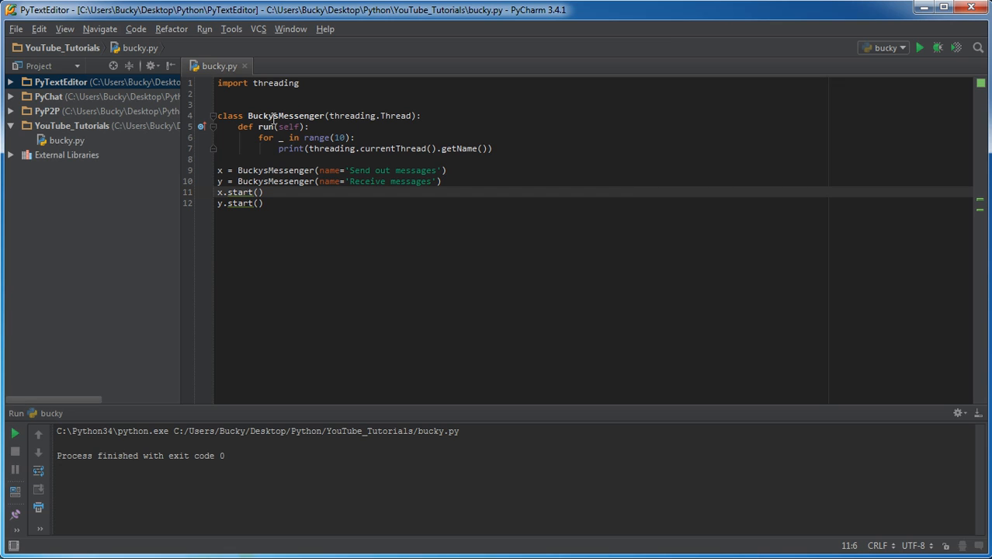
double_click(267, 127)
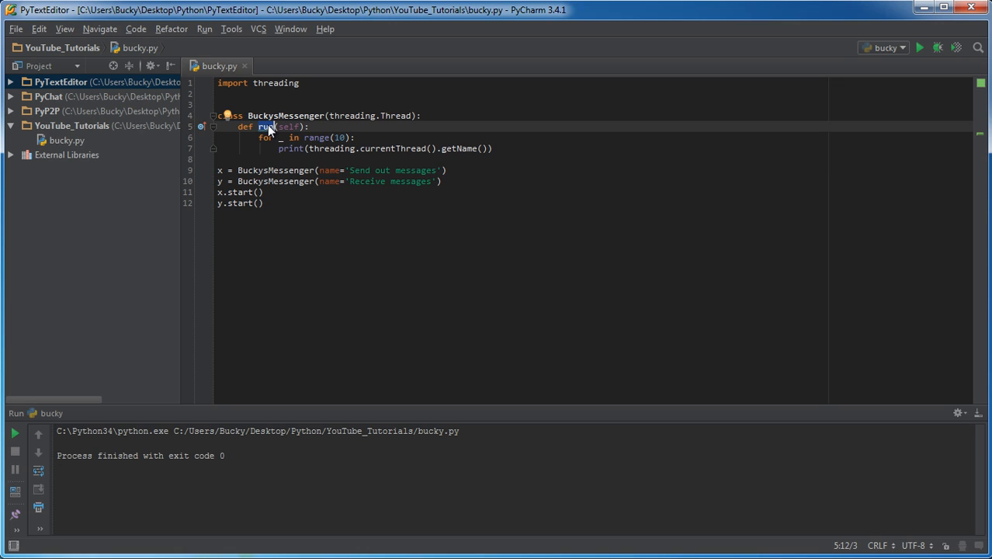
mouse_move(273, 136)
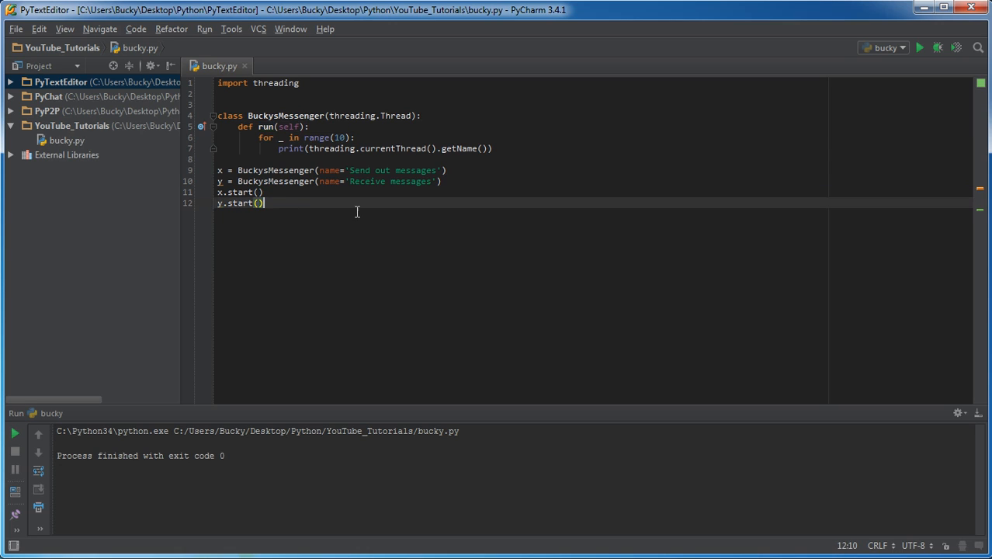
- Run bucky.py so 'Send out messages' and 'Receive messages' print interleaved
click(922, 48)
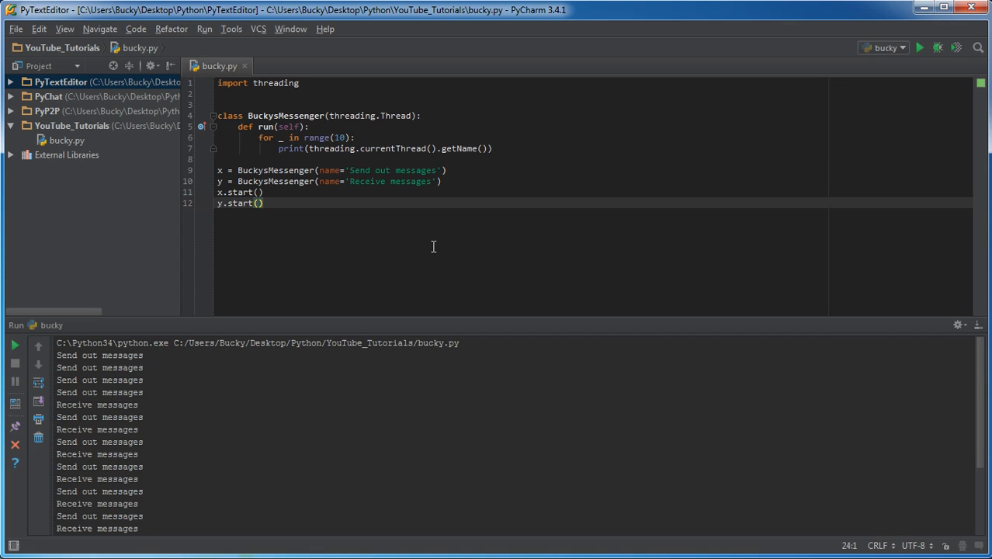
mouse_move(363, 218)
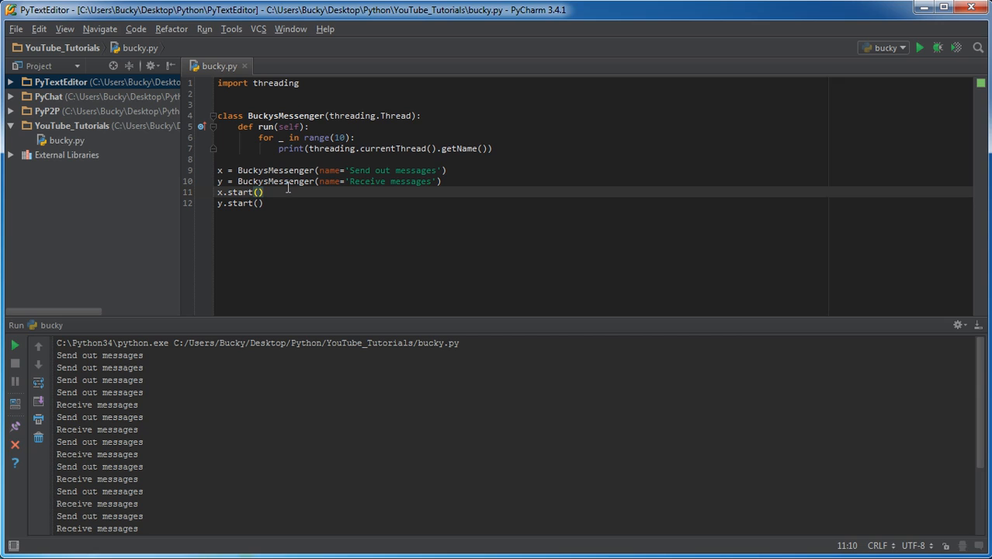
double_click(391, 169)
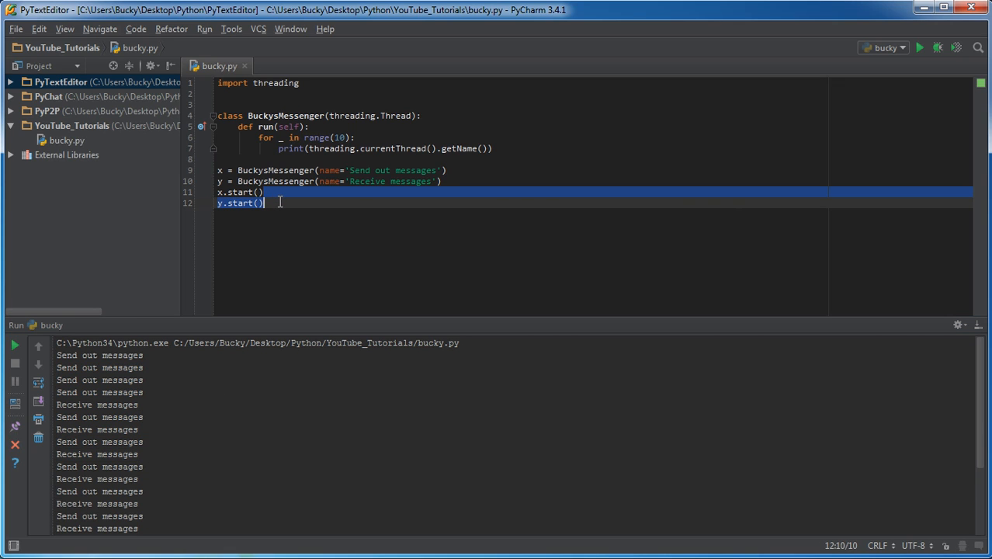
click(268, 193)
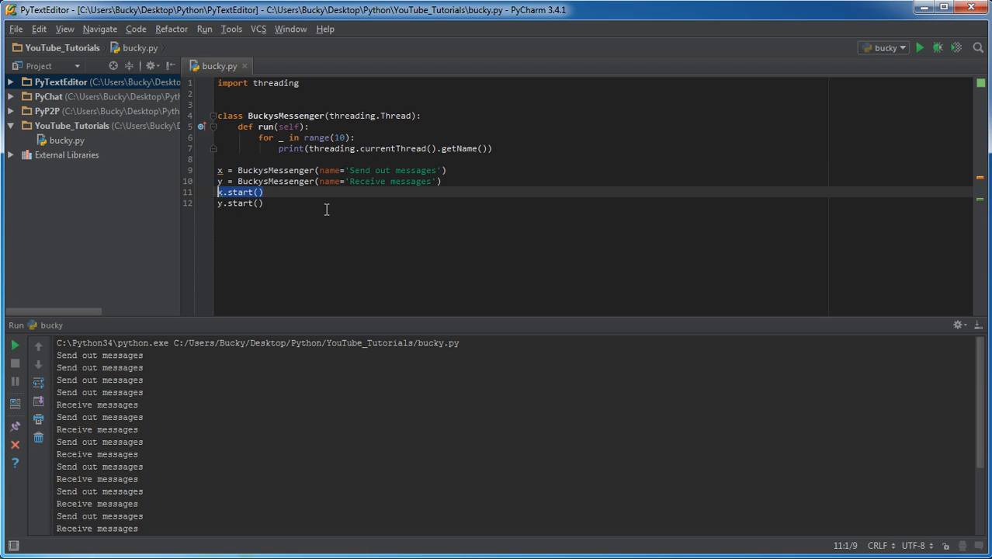
mouse_move(332, 208)
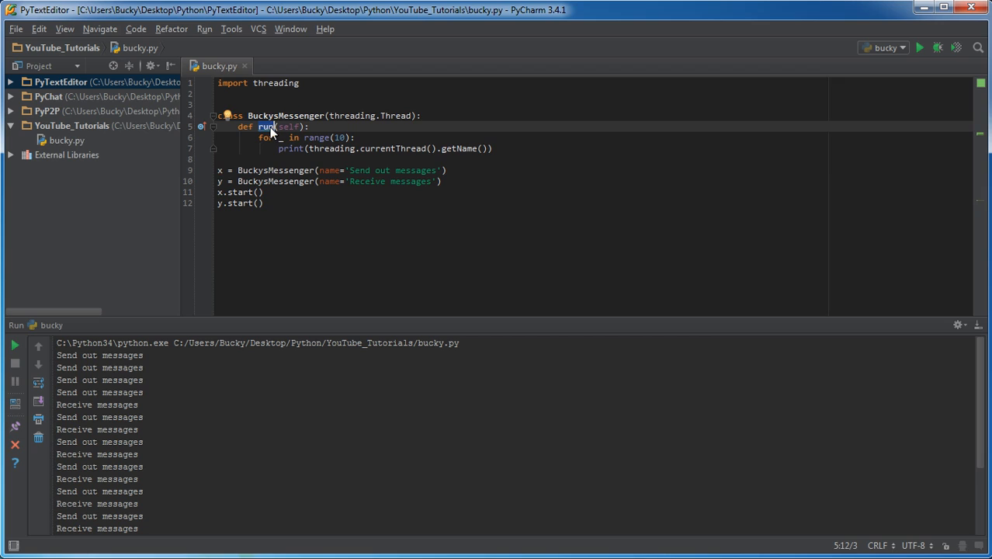
mouse_move(363, 166)
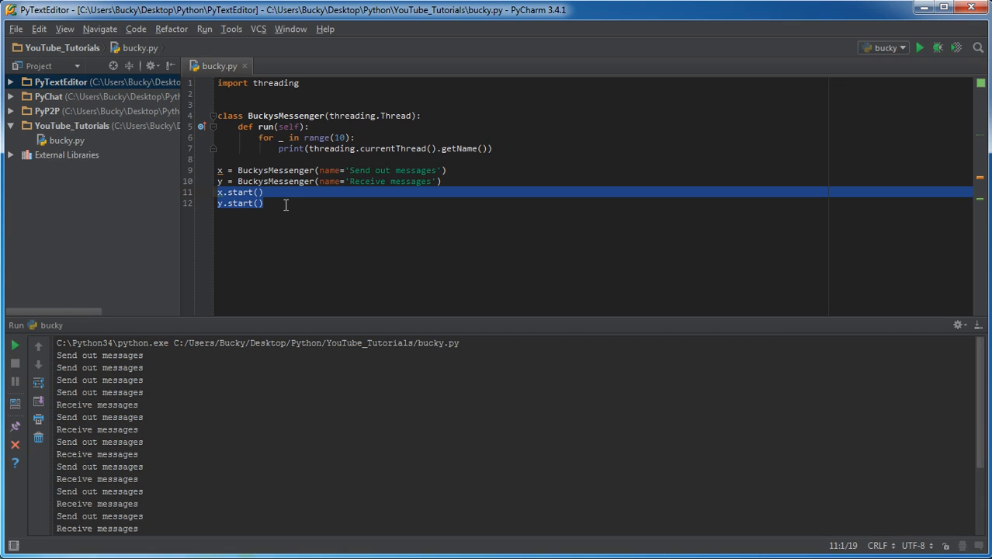
mouse_move(287, 206)
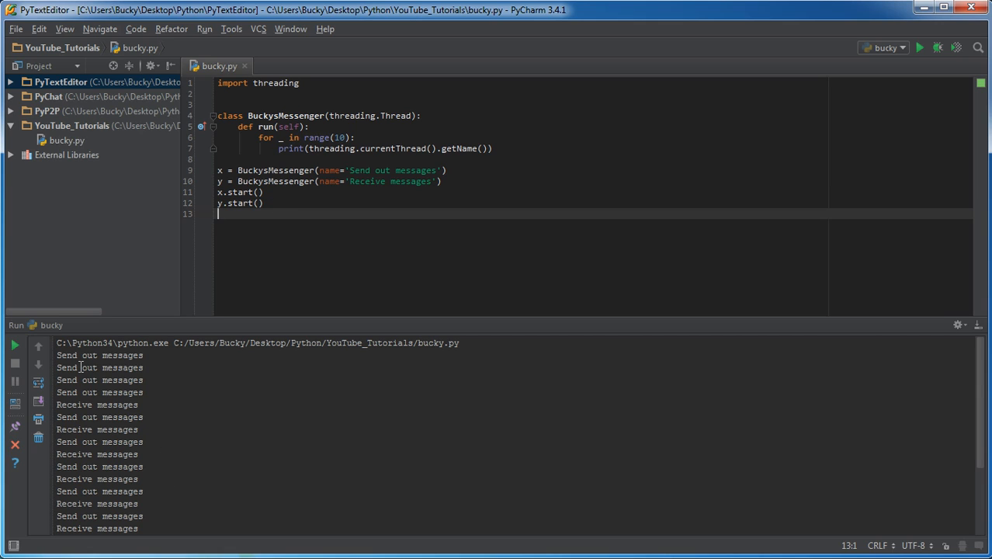
drag(56, 354, 137, 502)
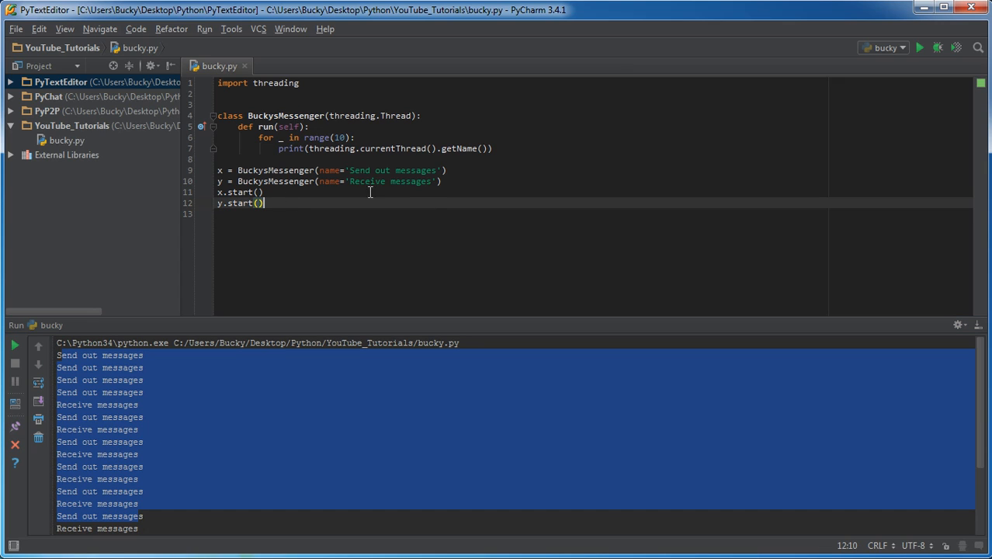
mouse_move(333, 198)
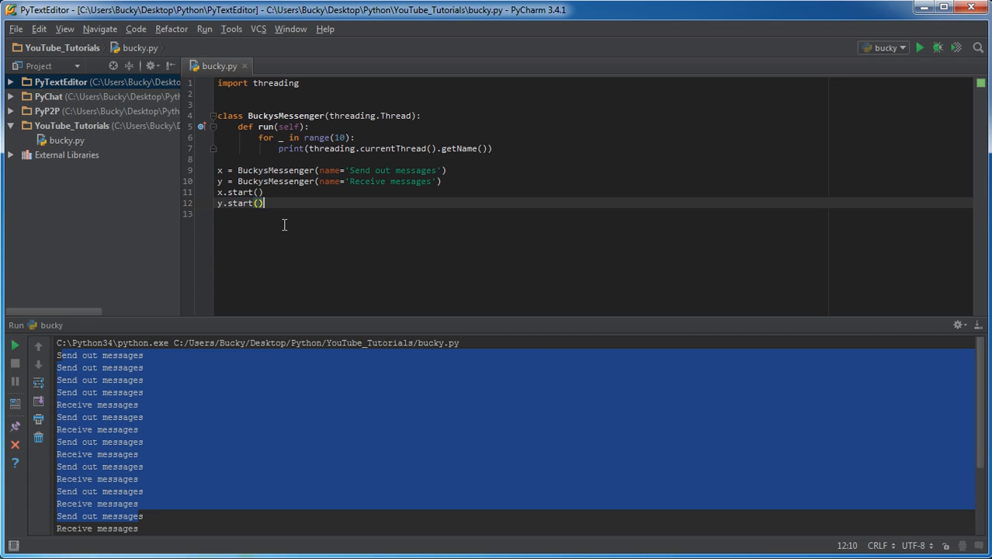
key(Enter)
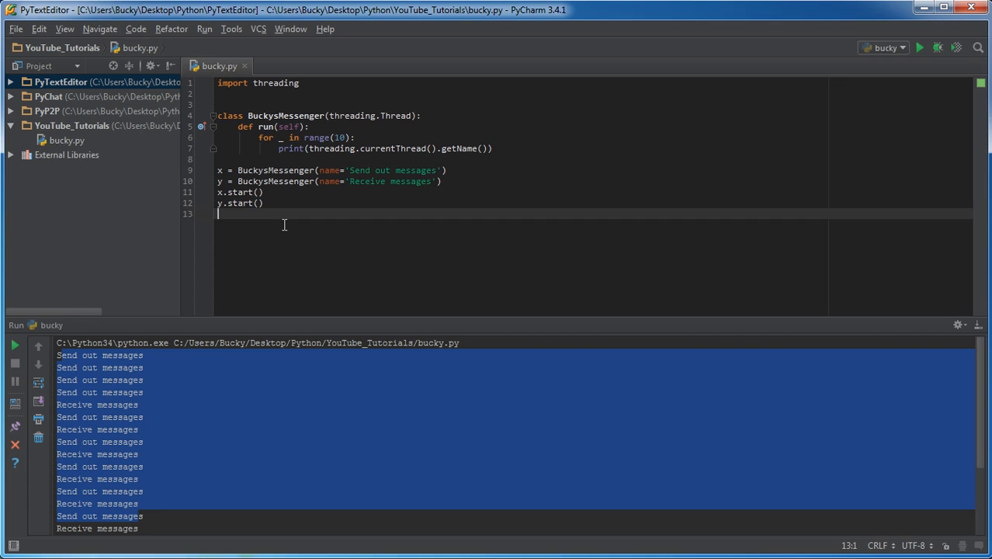